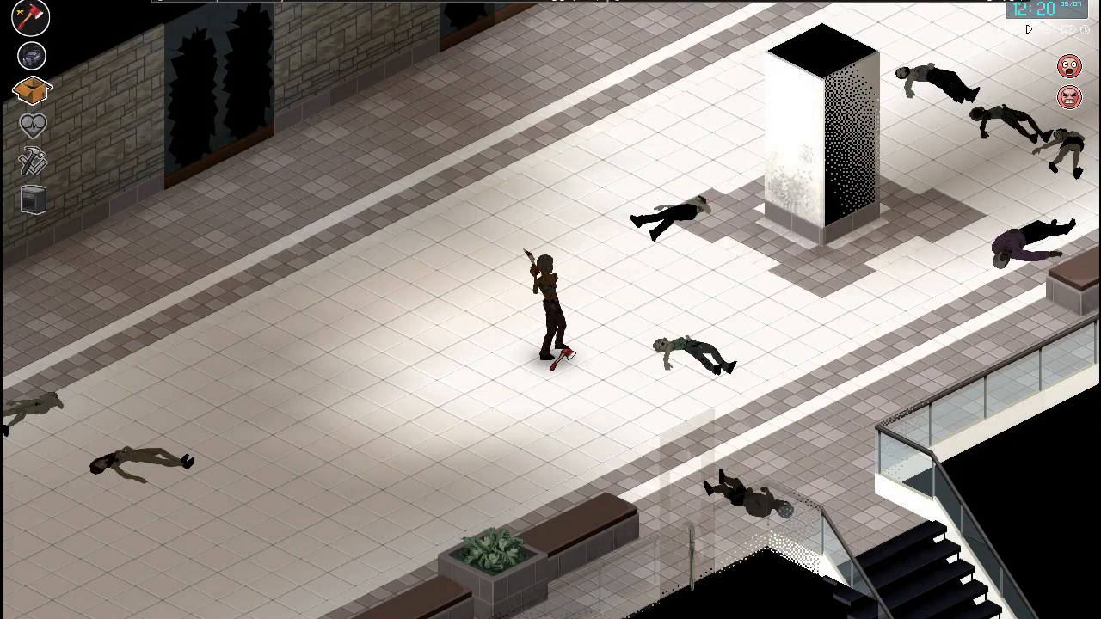
Step: Open the inventory and Health panel to view the bandaged groin and minor pain
click(32, 92)
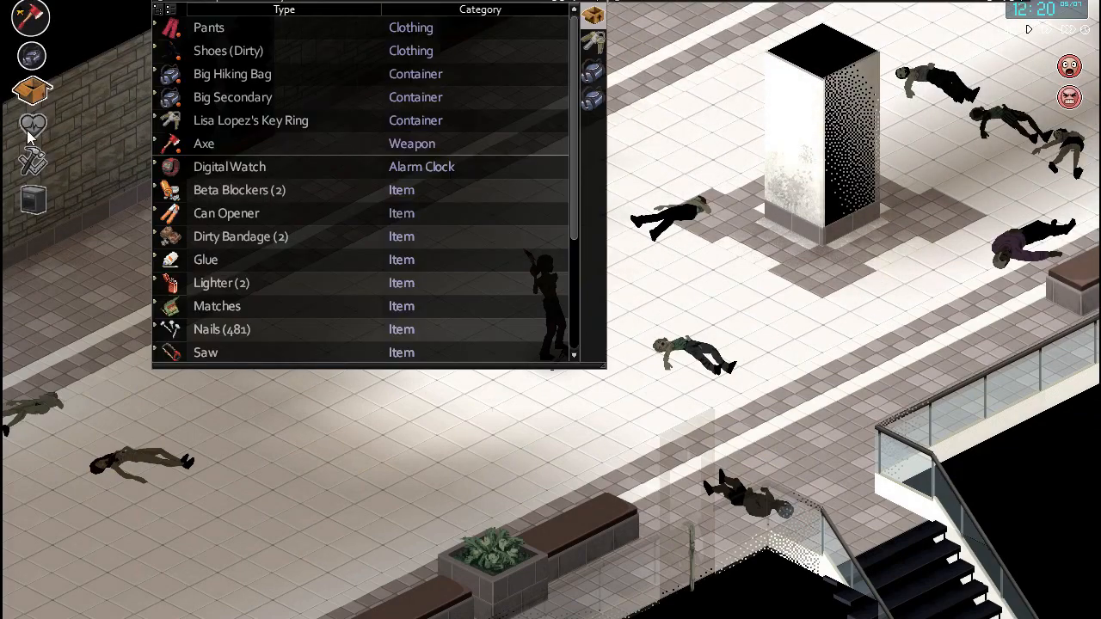
click(32, 126)
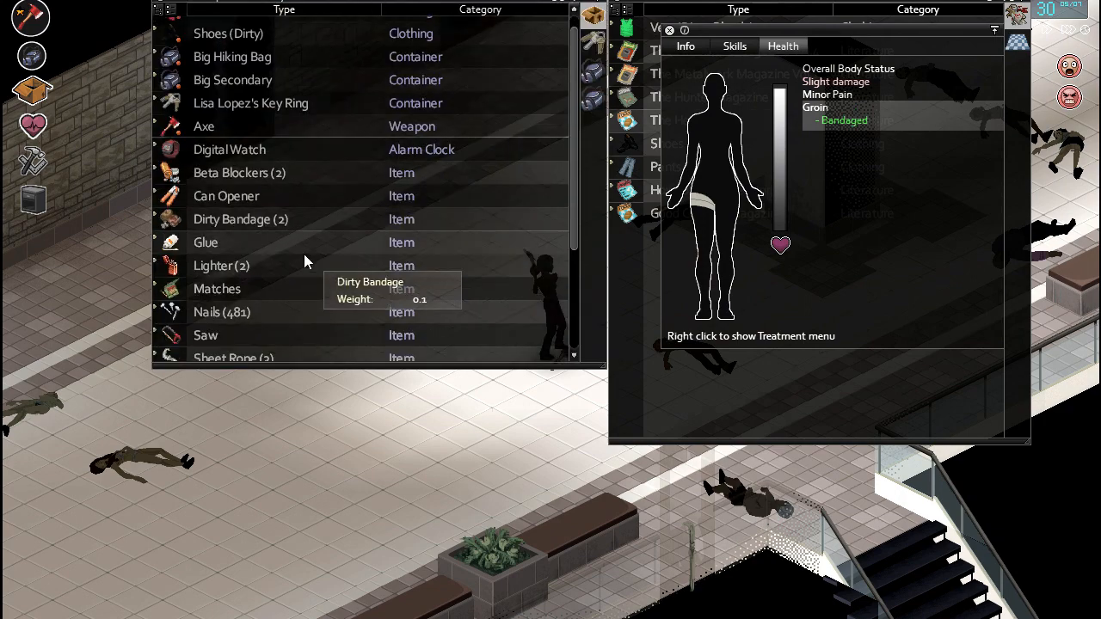
Step: Take the Painkillers from the bag using Take Pills
scroll(down, 3)
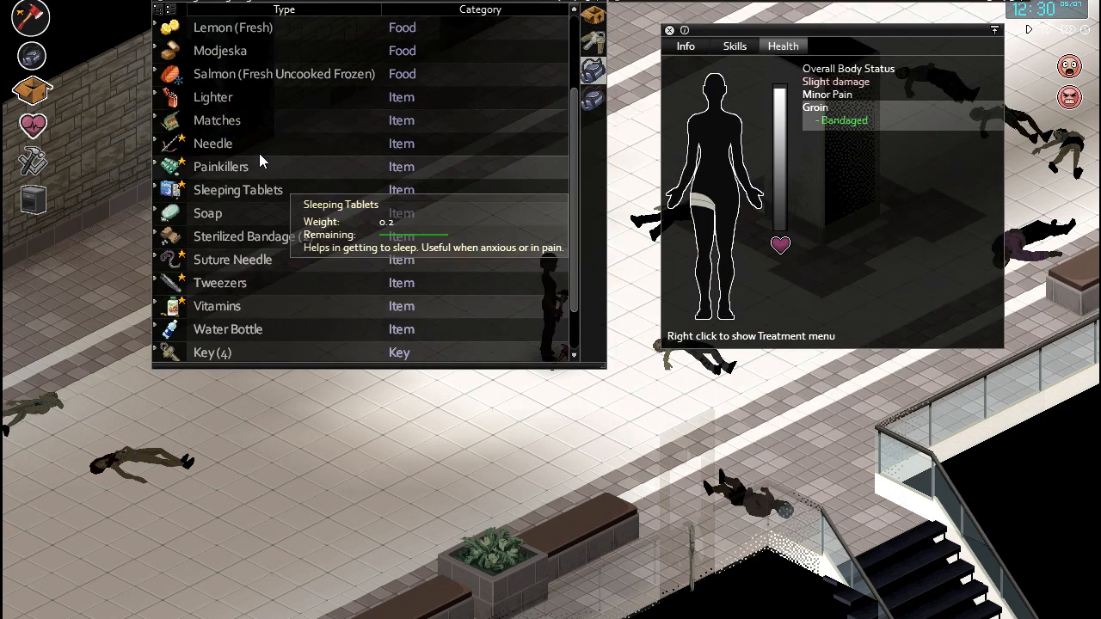
right_click(221, 166)
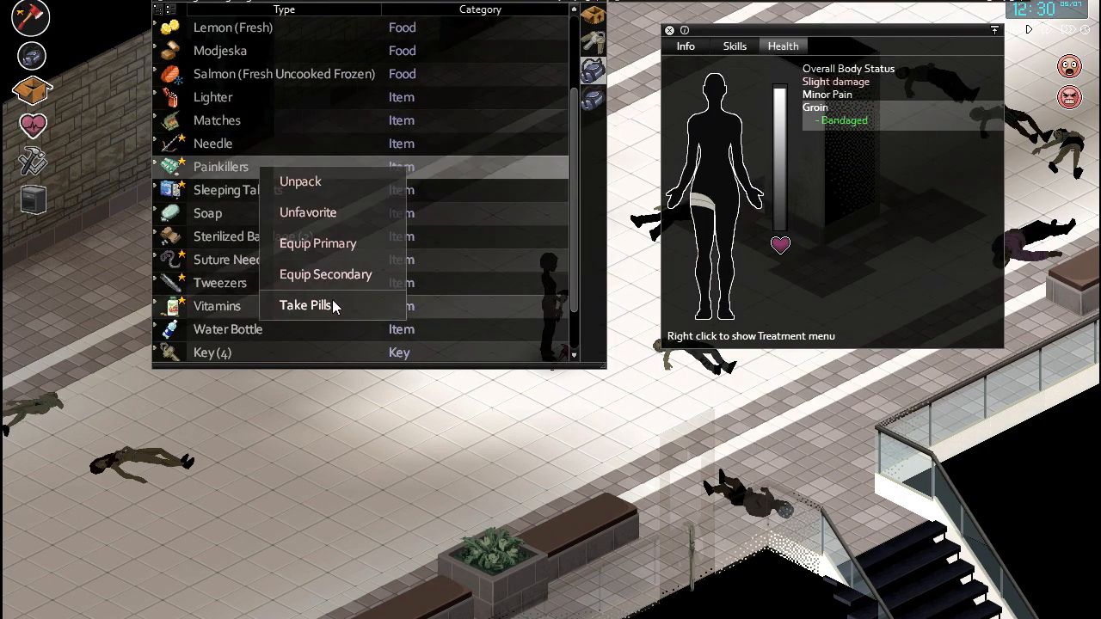
click(305, 306)
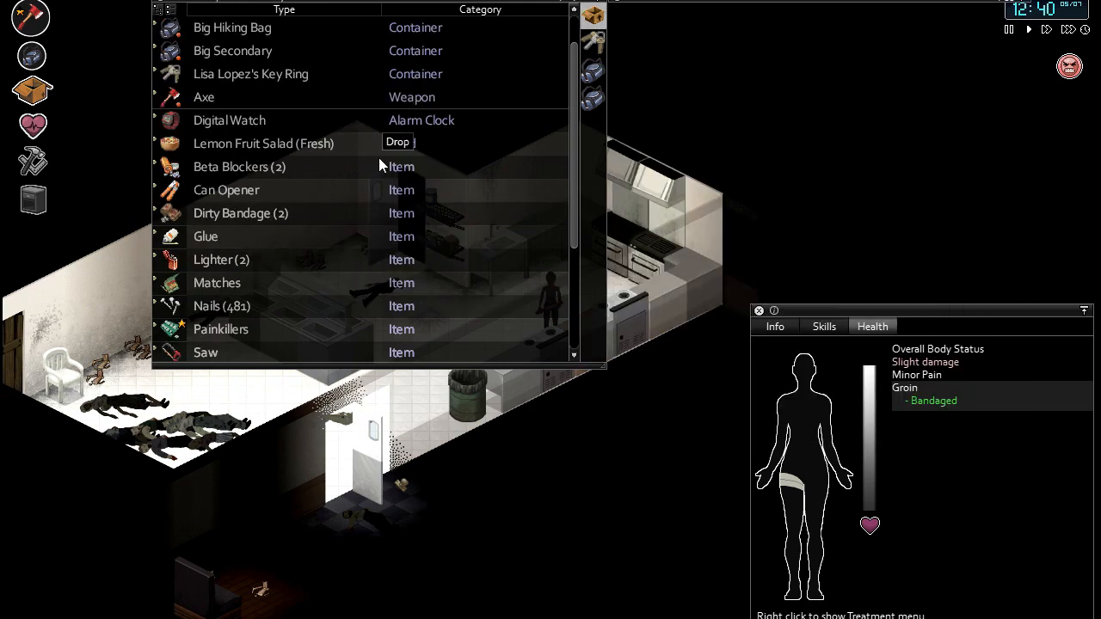
Step: Add a fresh banana to the Fruit Salad in the inventory
scroll(down, 3)
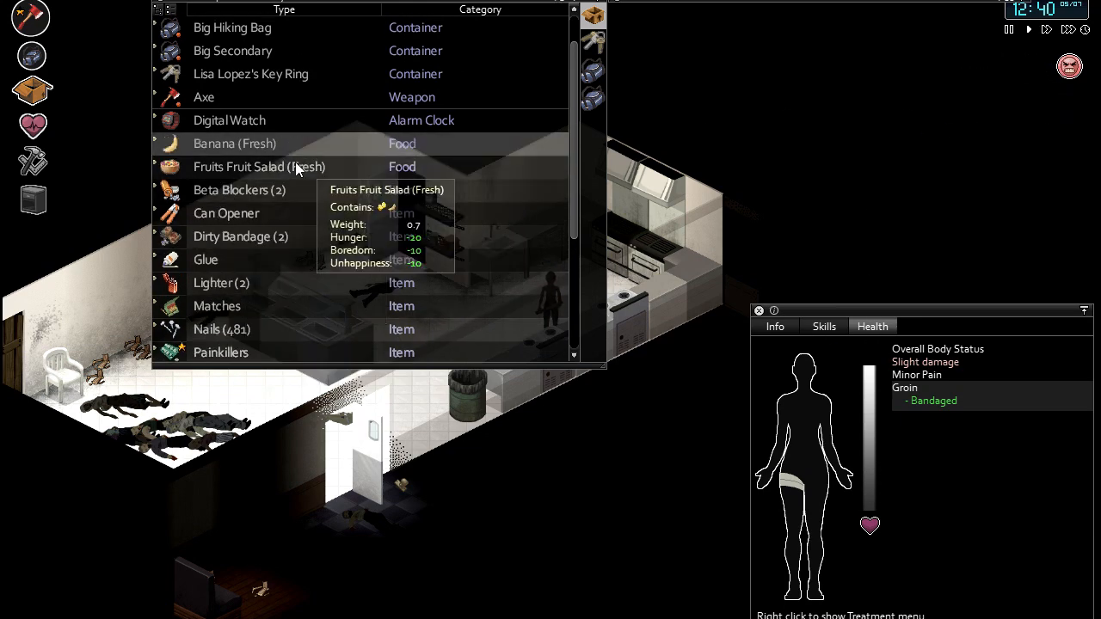
right_click(259, 166)
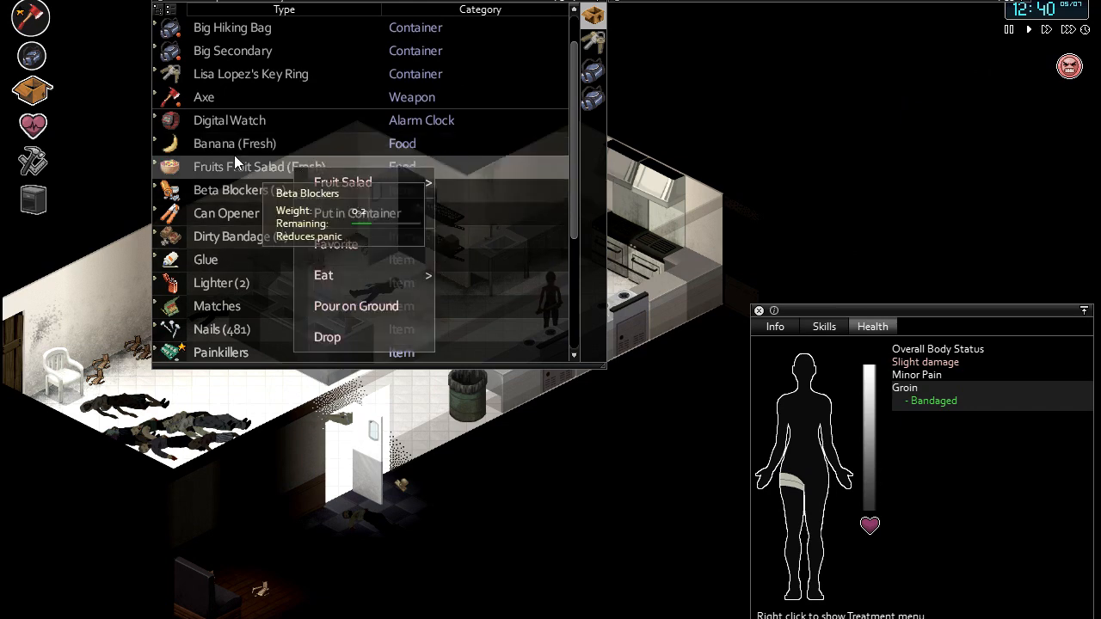
mouse_move(342, 182)
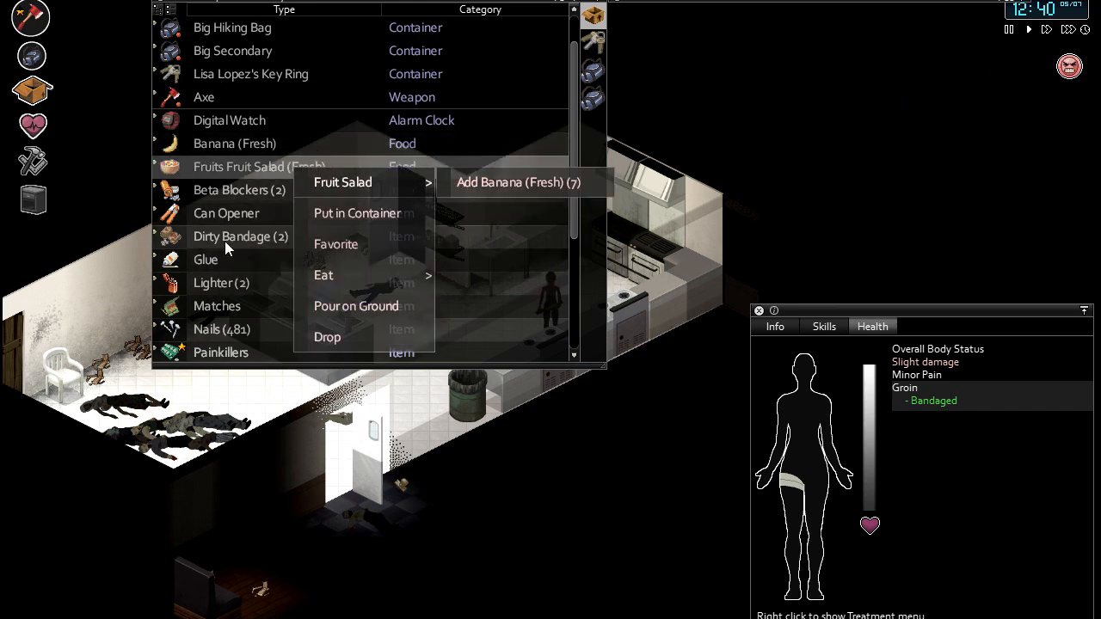
click(513, 183)
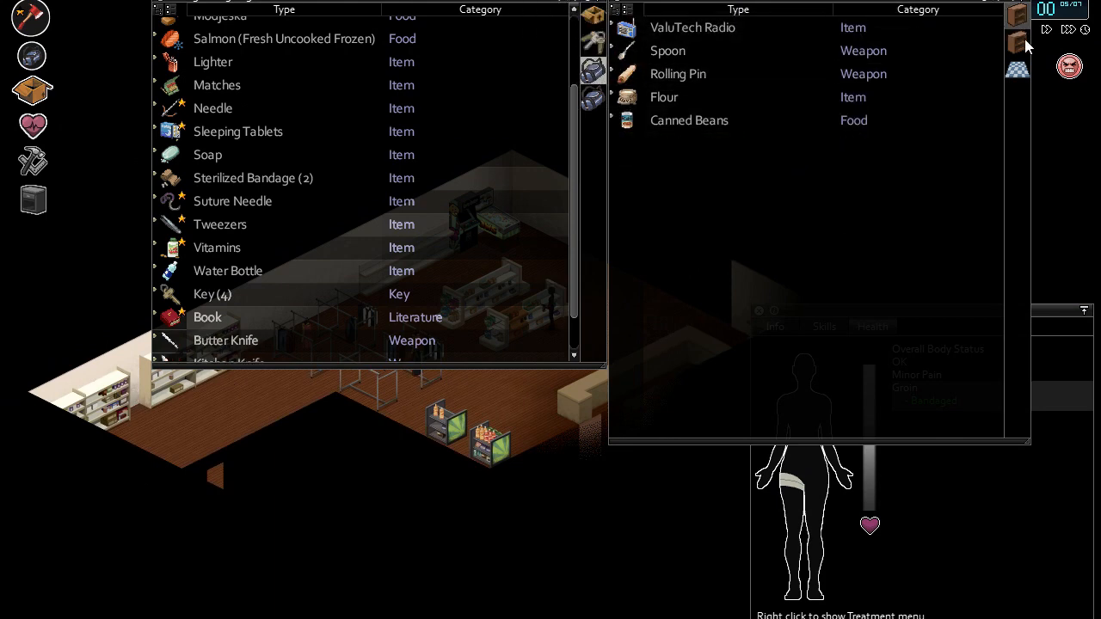
mouse_move(664, 124)
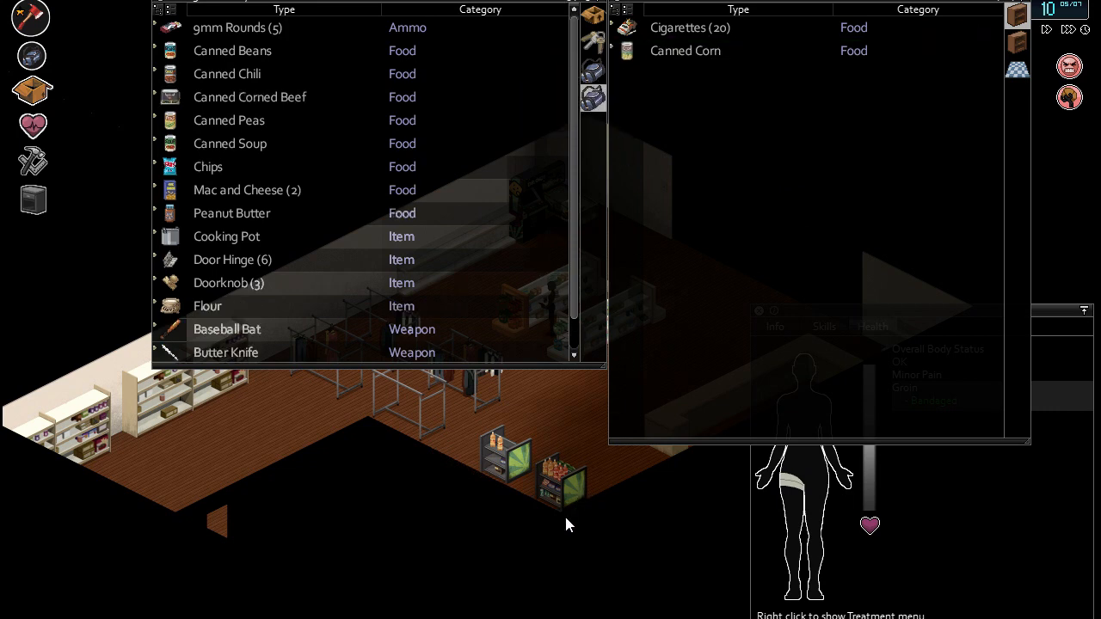
mouse_move(608, 114)
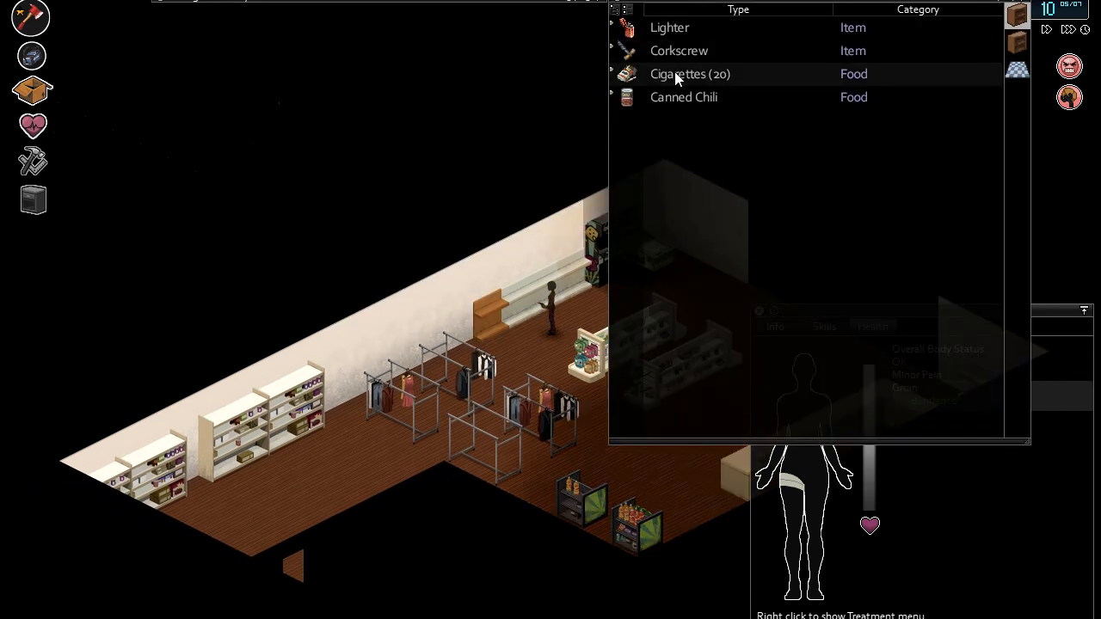
mouse_move(681, 96)
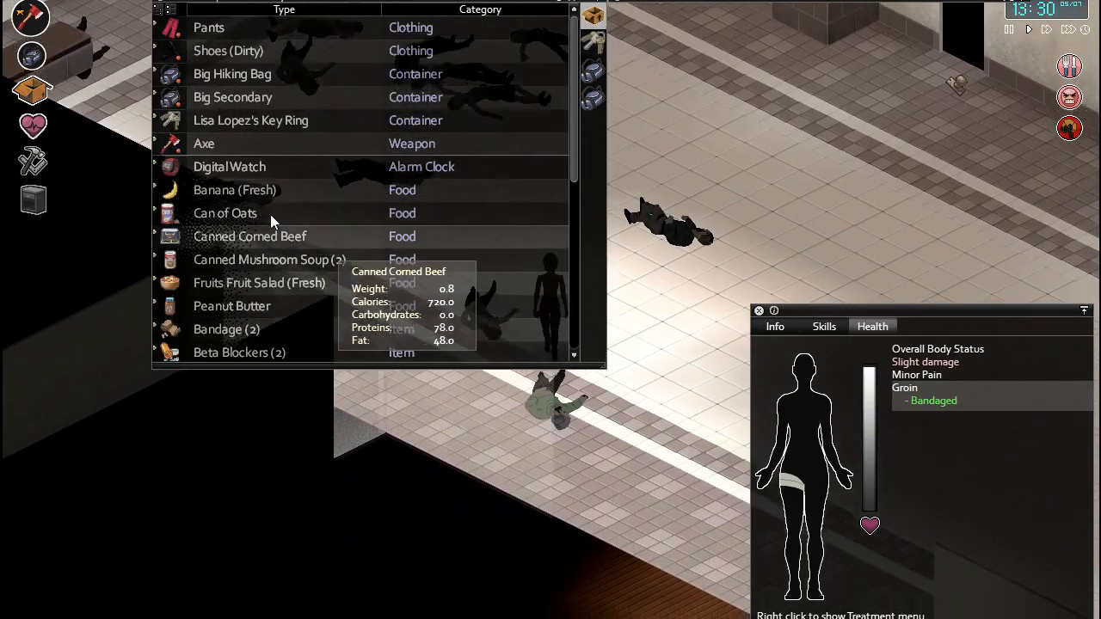
Step: Scroll through the inventory to review the scavenged food supplies
scroll(down, 3)
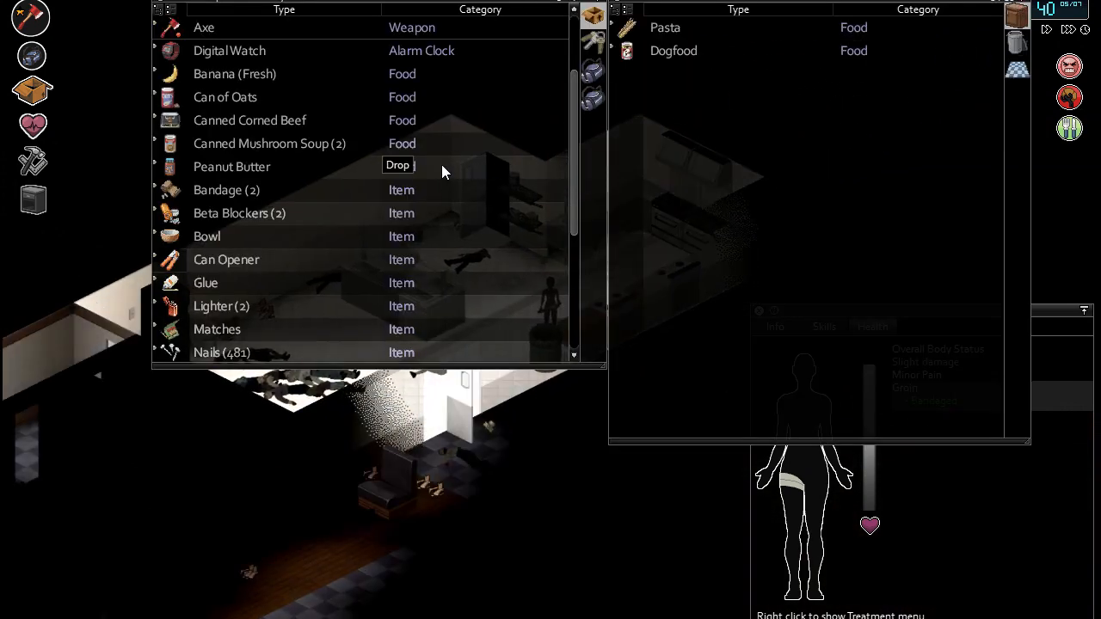
mouse_move(253, 129)
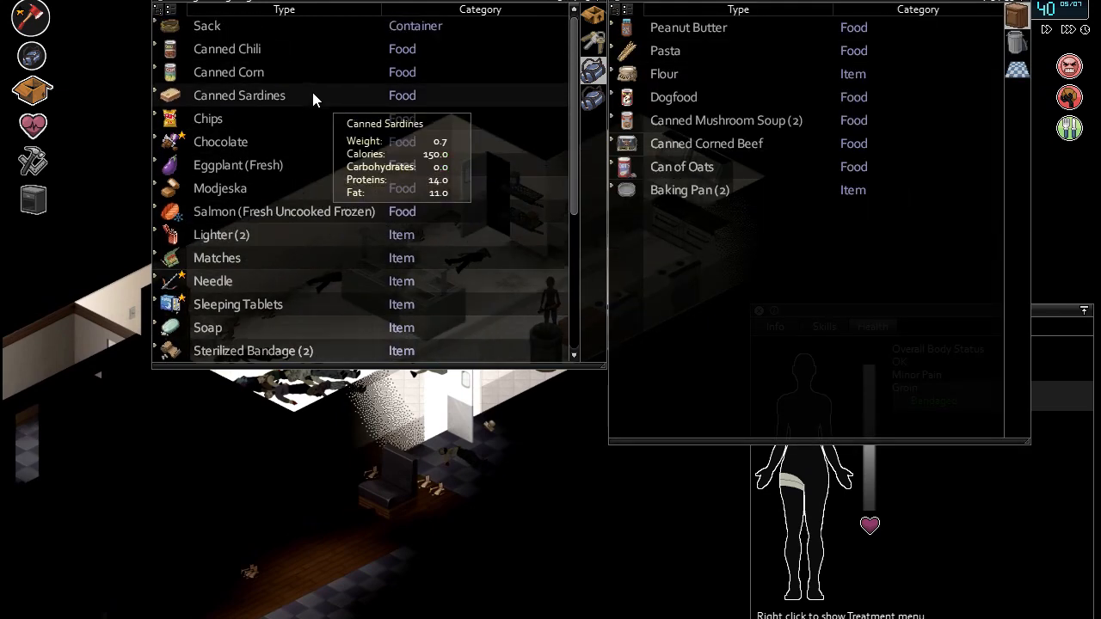
mouse_move(239, 121)
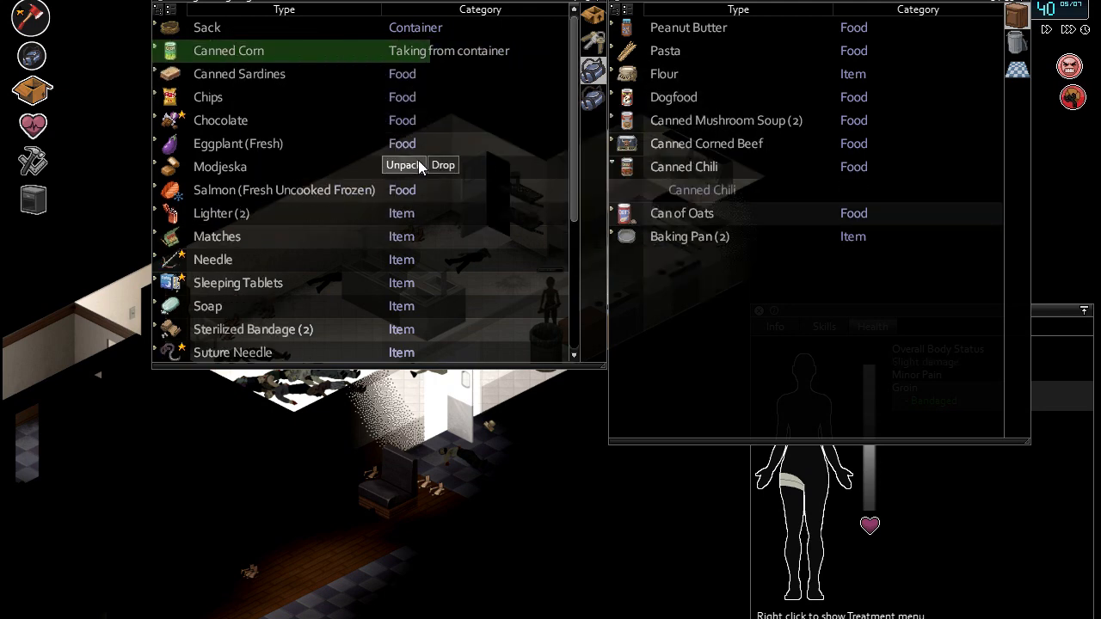
Step: Move the Modjeska, canned sardines and canned corn into the container
click(403, 164)
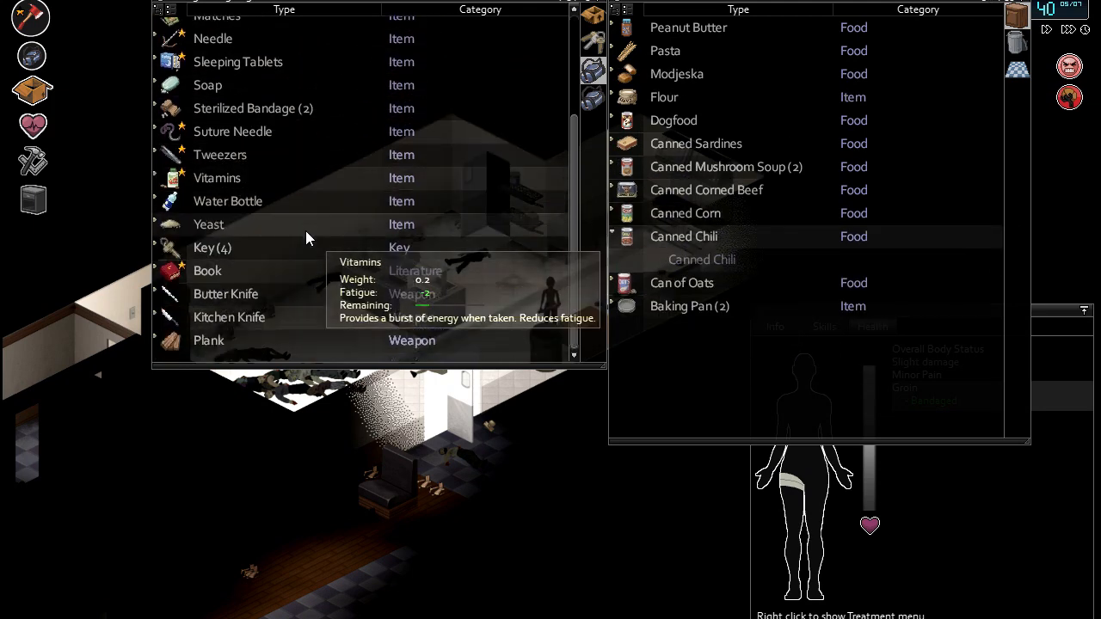
right_click(213, 247)
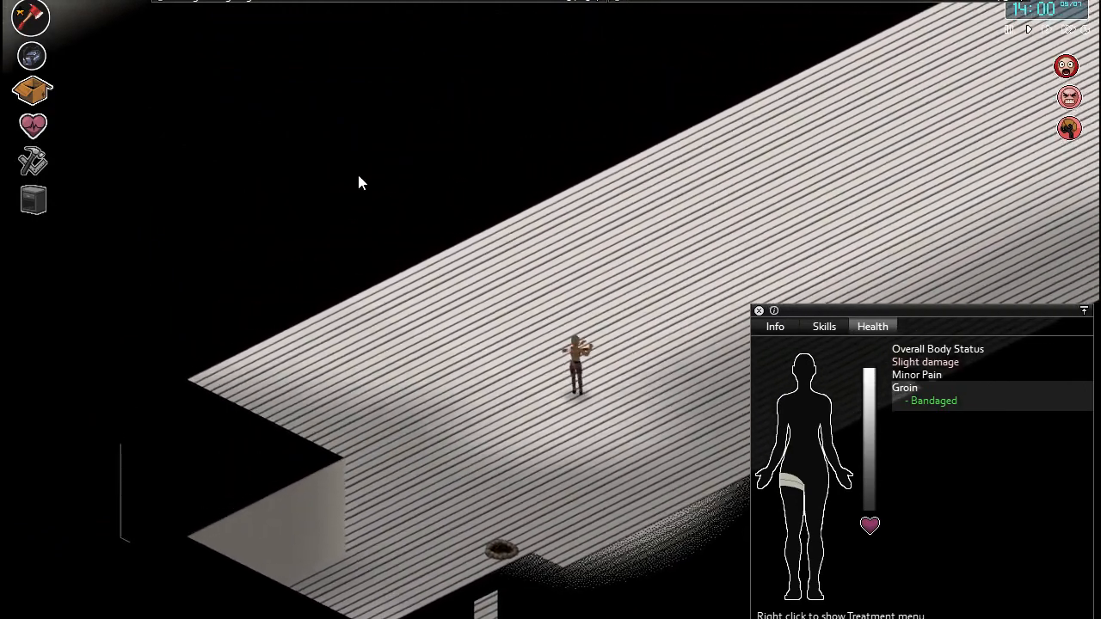
Step: Close the inventory windows before heading out onto the mall roof
click(763, 326)
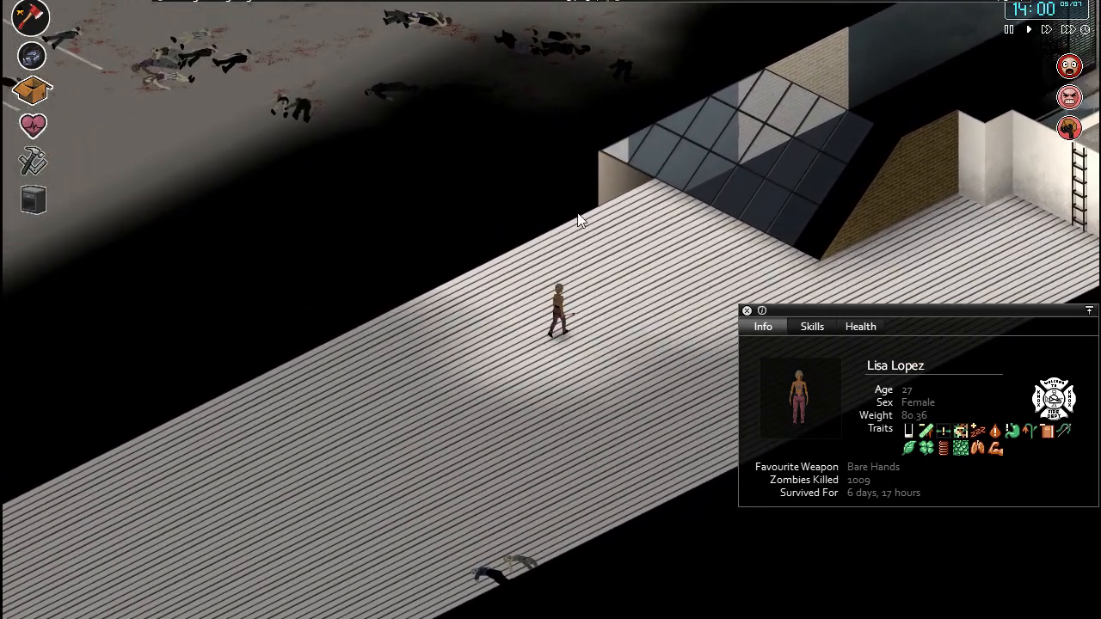
Step: Build a wooden window frame at the roof edge next to the glass skylight
right_click(578, 219)
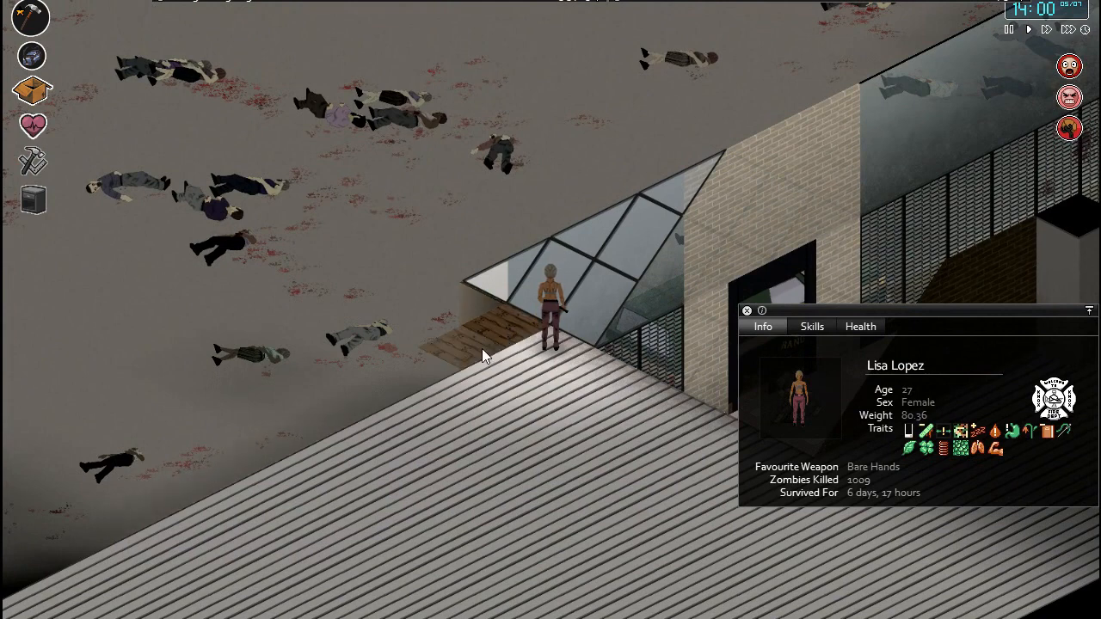
right_click(486, 356)
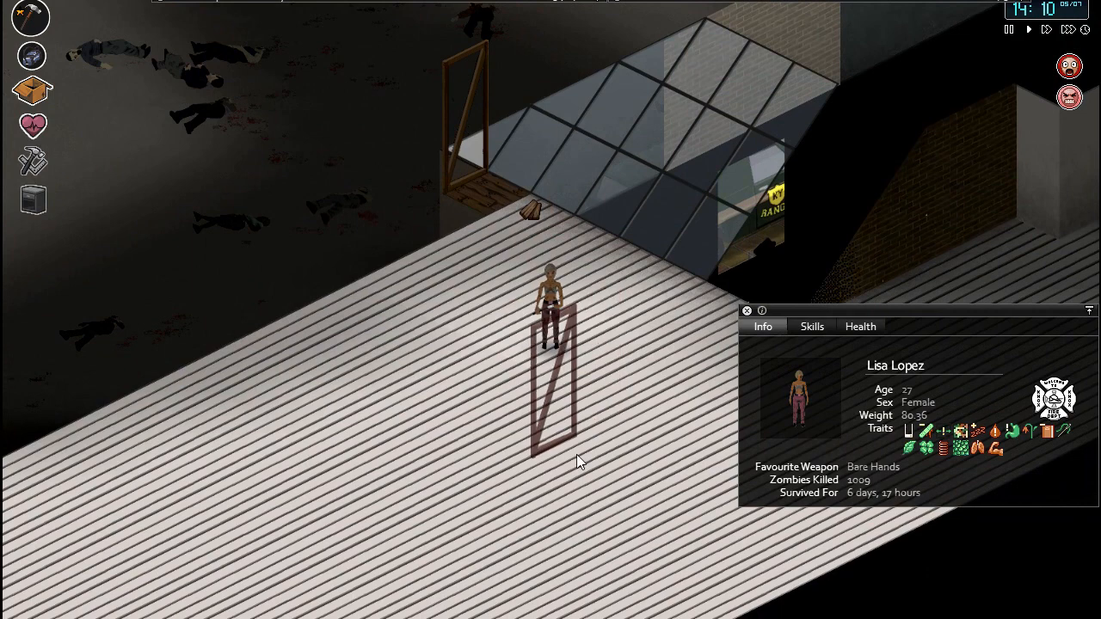
mouse_move(719, 382)
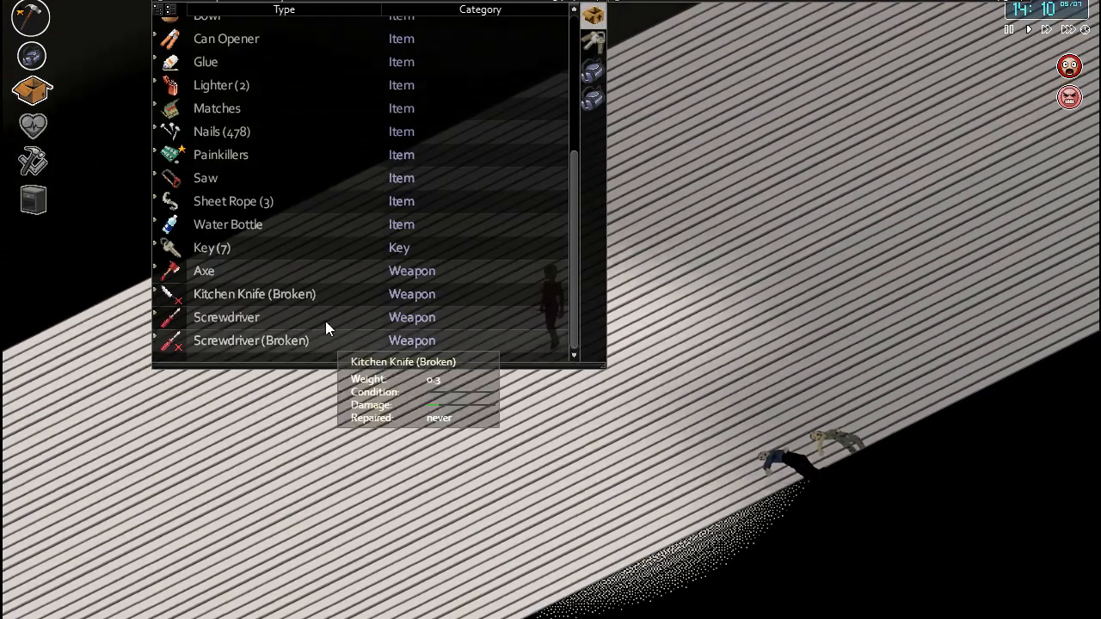
mouse_move(318, 341)
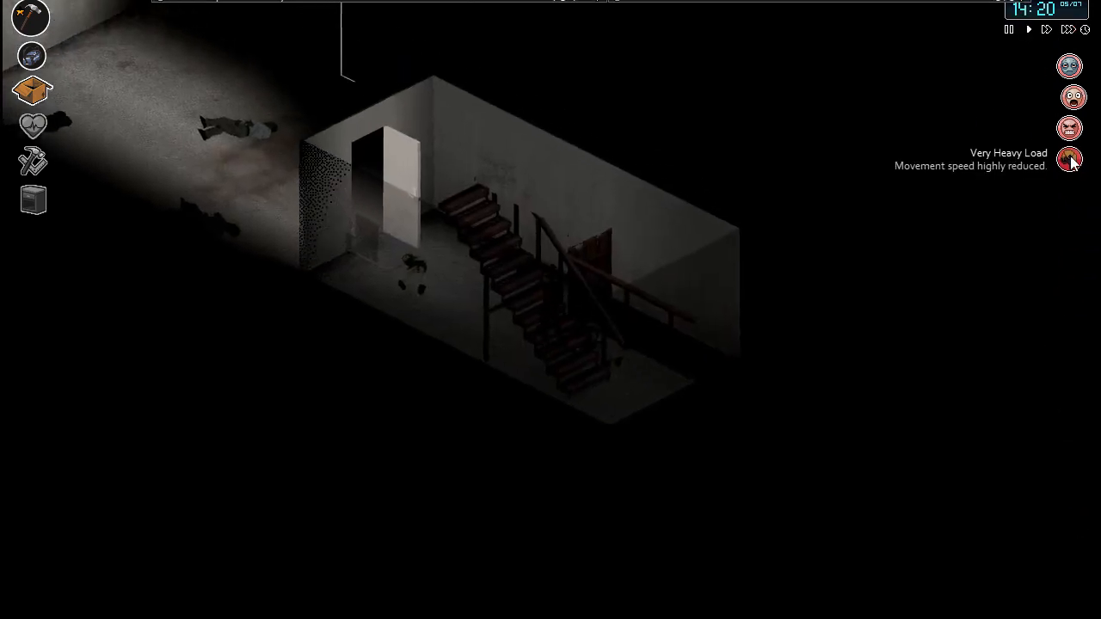
Step: Review the heavy-load moodle and health overview, then close the health window
click(31, 126)
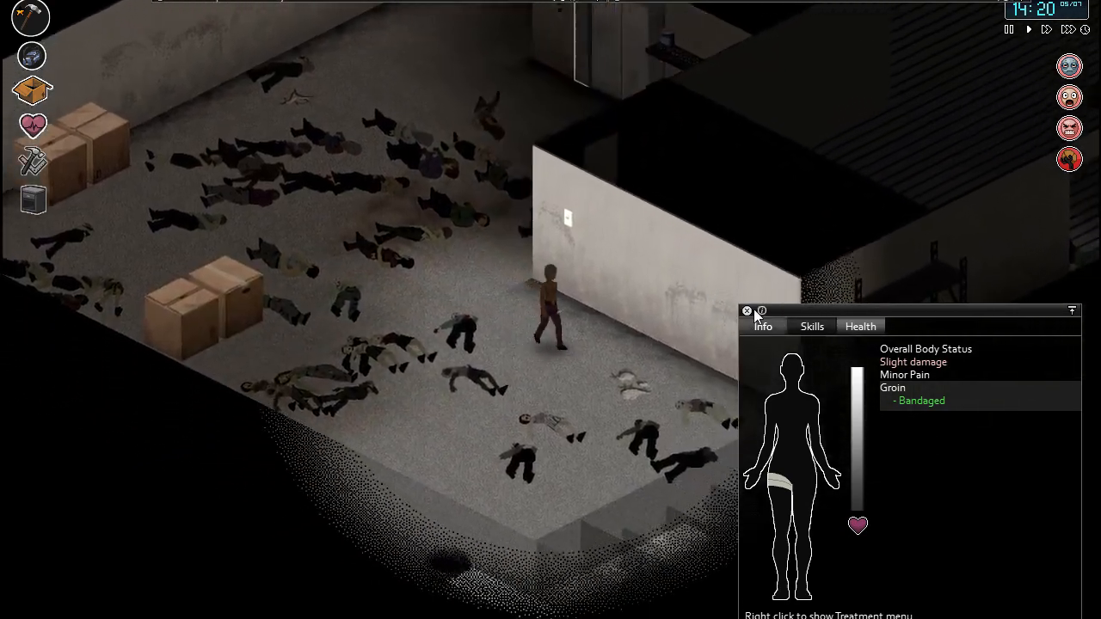
click(747, 311)
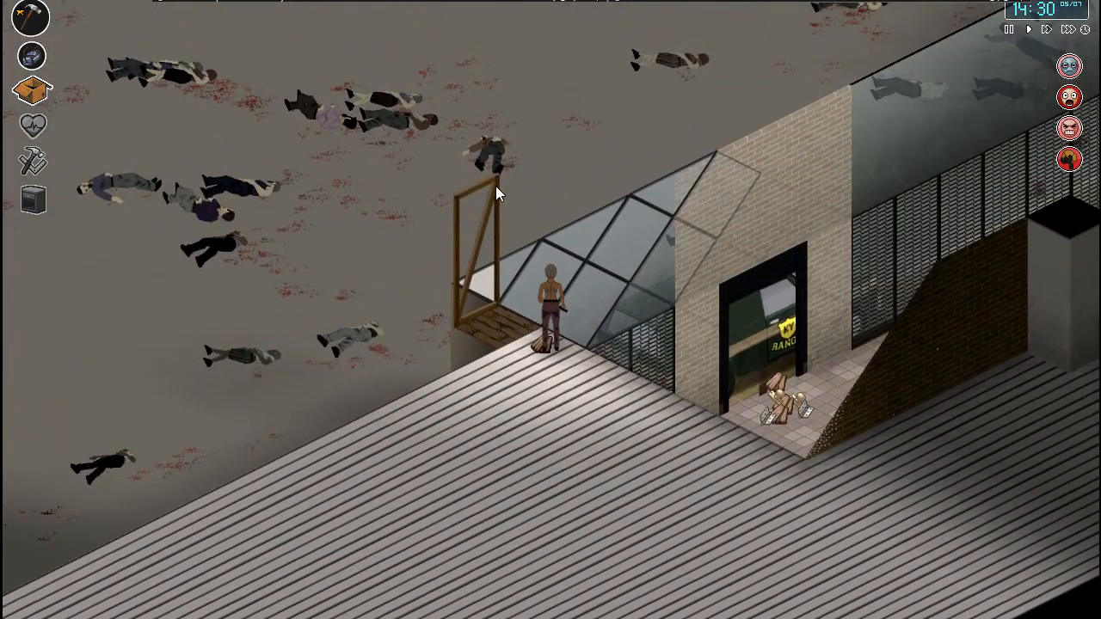
Step: Build a Lvl 1 wooden window into the roof-edge frame
right_click(496, 195)
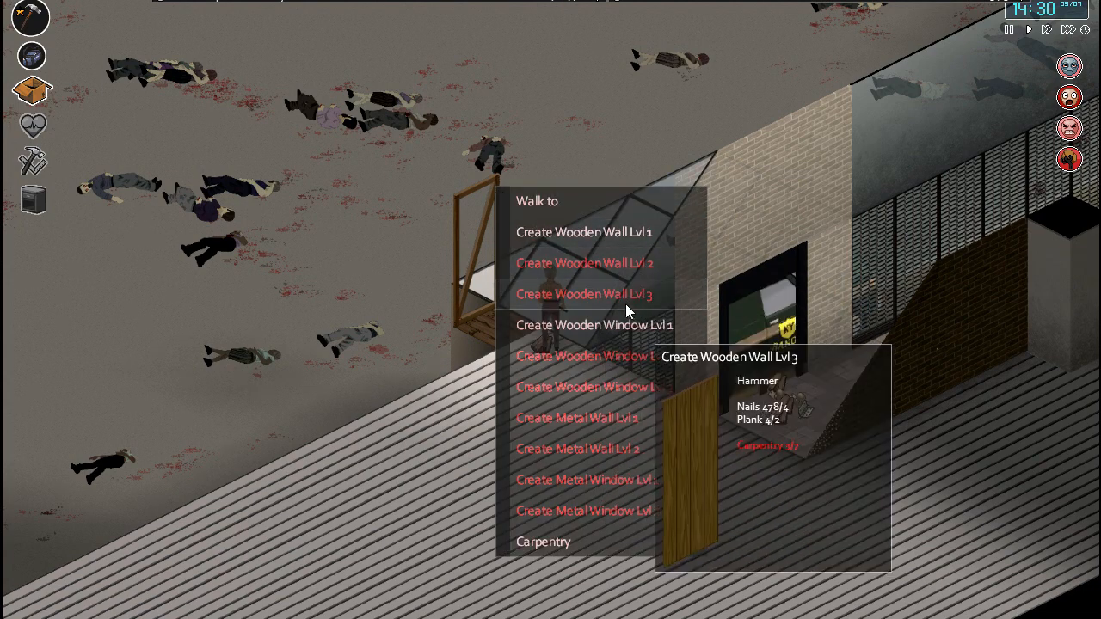
mouse_move(625, 338)
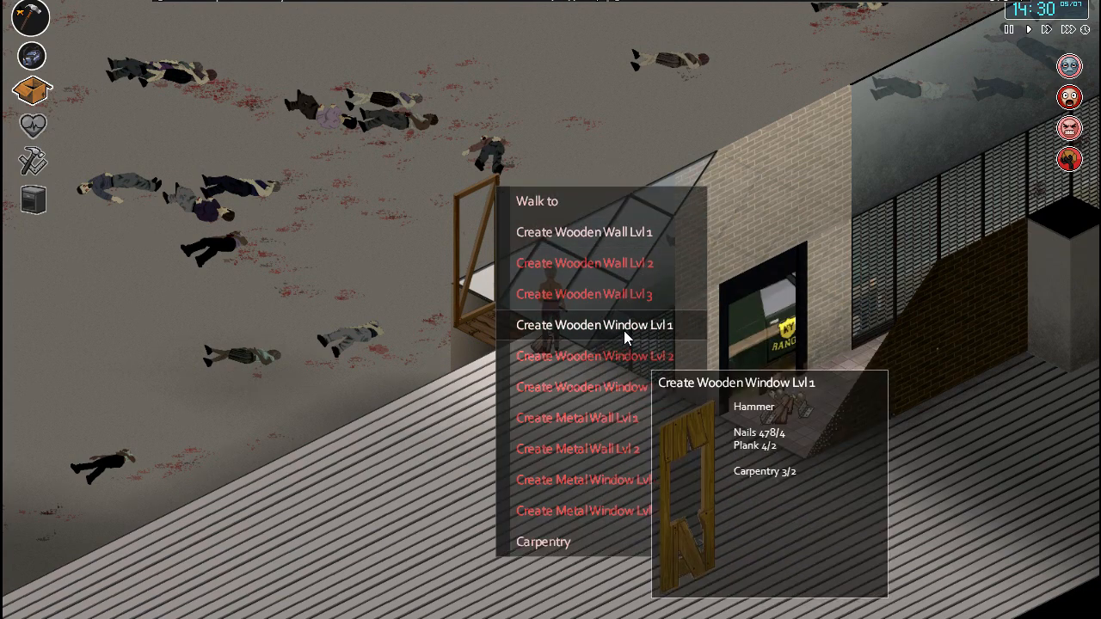
click(594, 325)
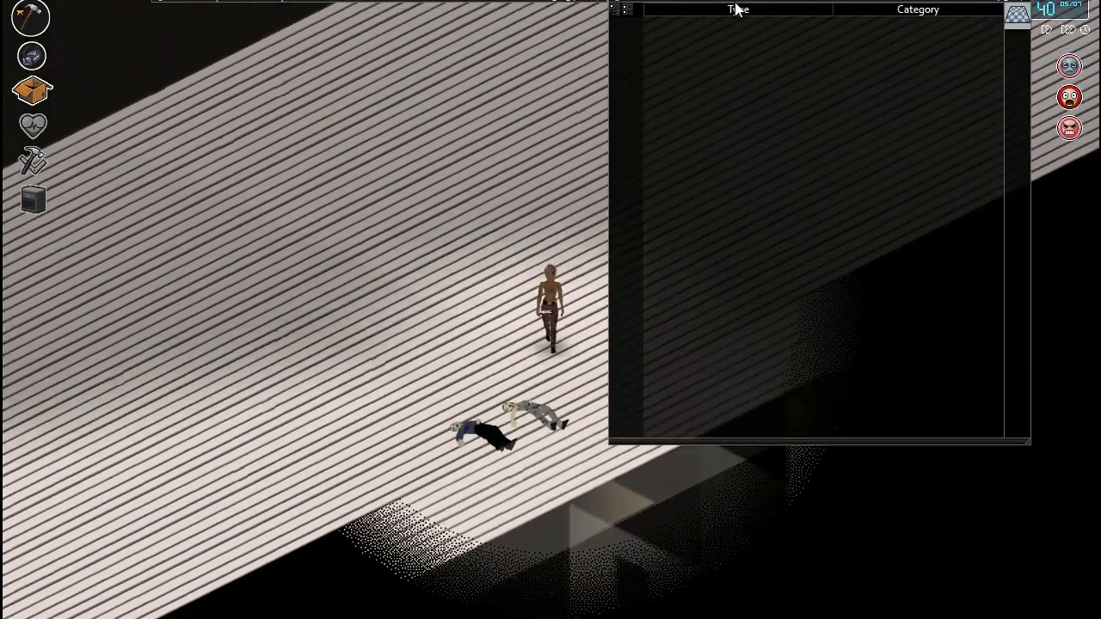
Step: Attach a sheet rope to the roof-edge wooden window as an escape line
right_click(684, 73)
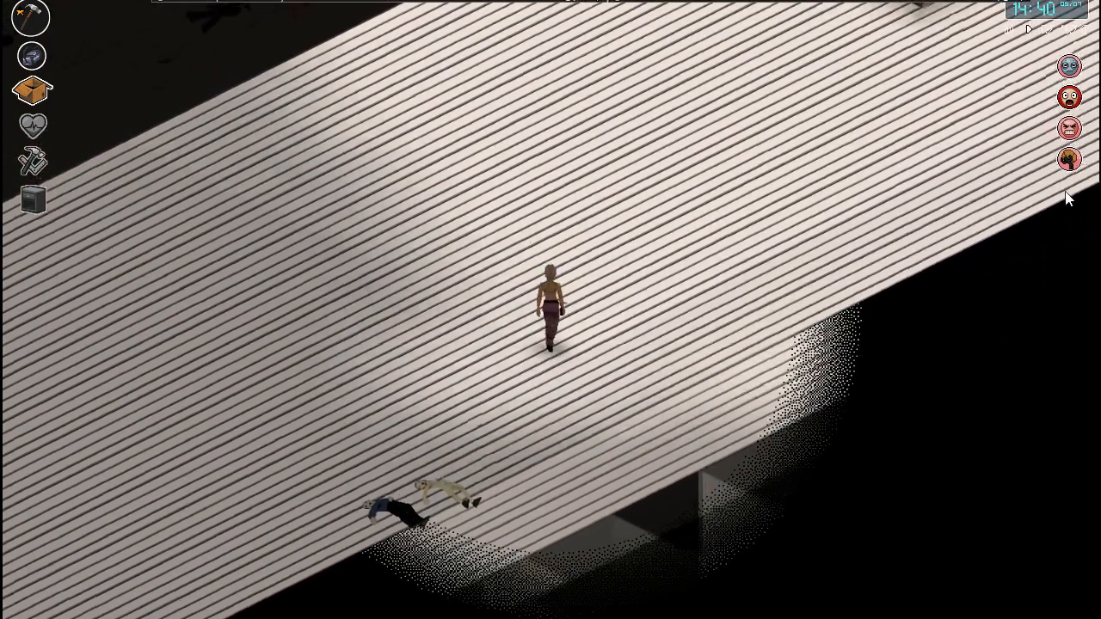
click(32, 125)
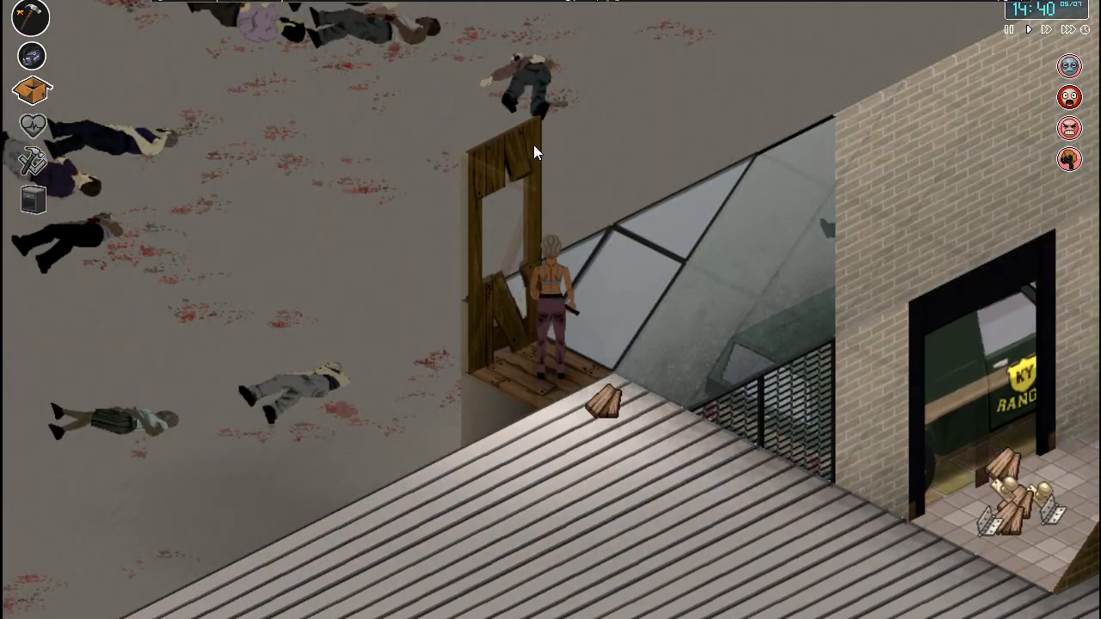
right_click(532, 153)
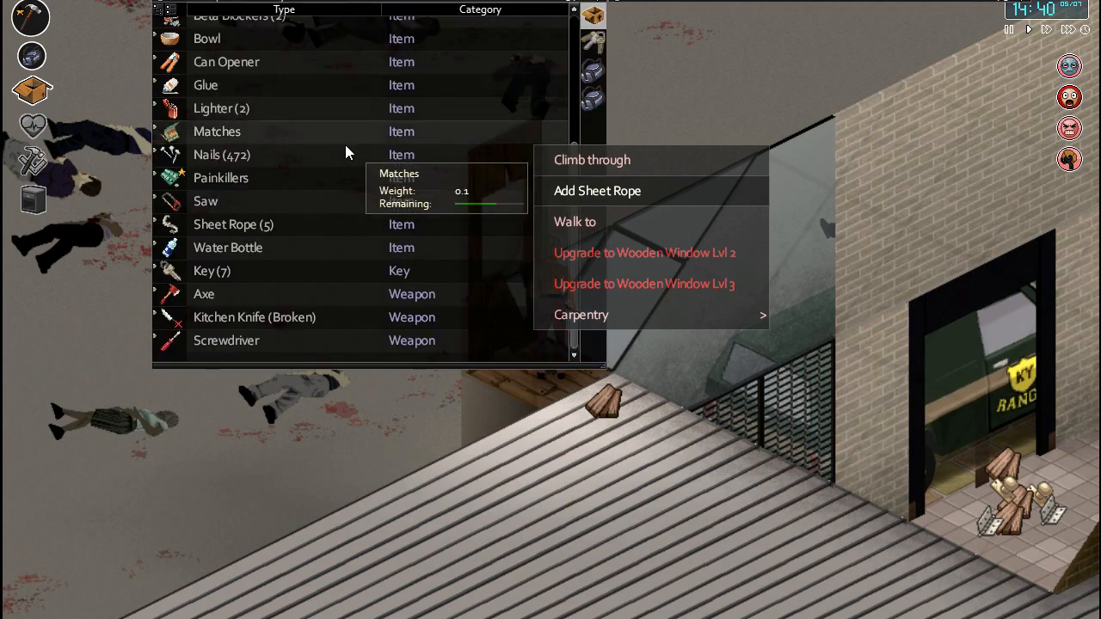
click(597, 190)
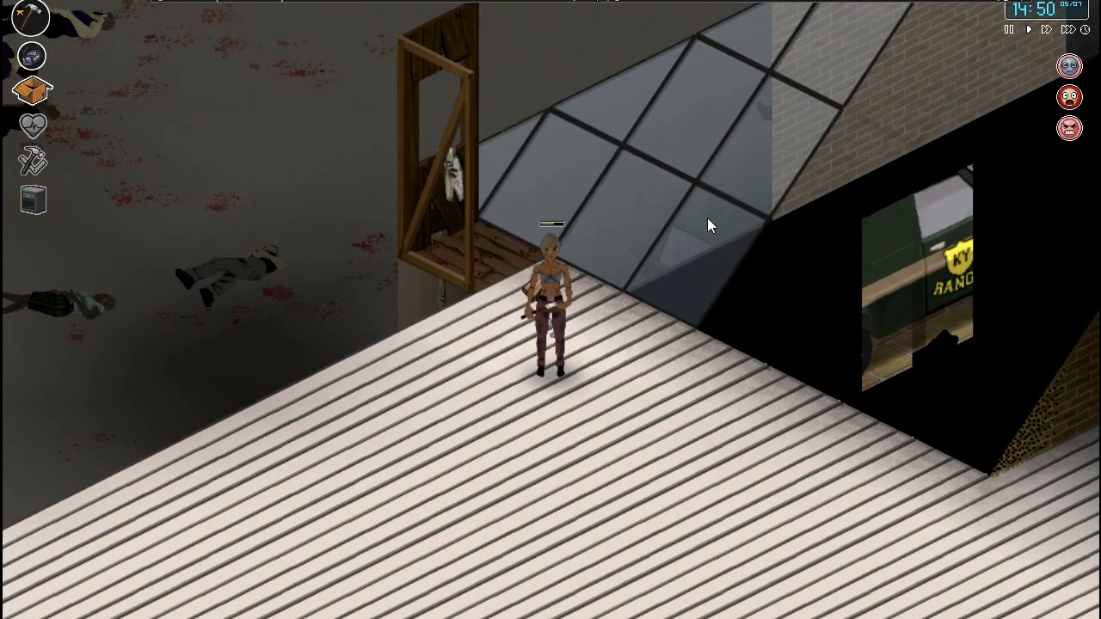
mouse_move(432, 322)
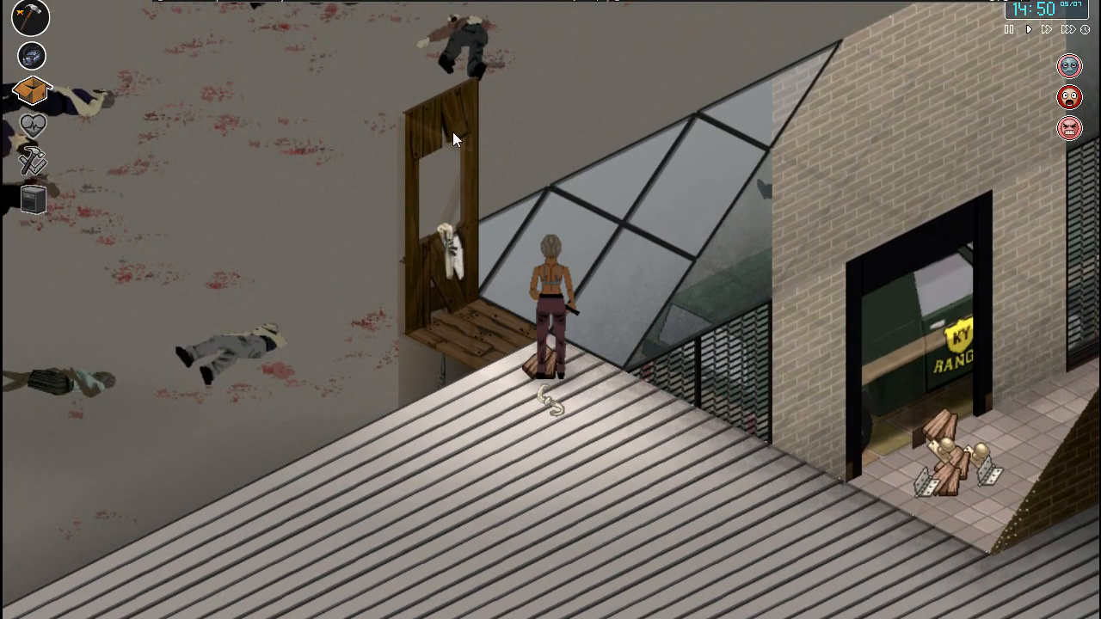
Step: Check the window's building options, then equip the butter knife as primary weapon
right_click(455, 139)
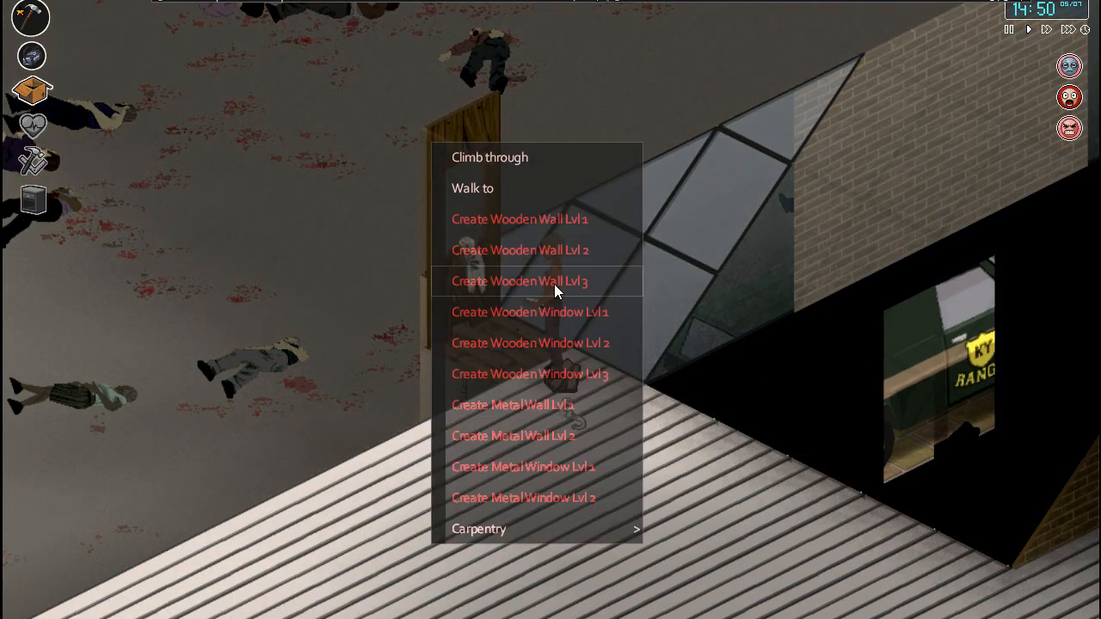
mouse_move(558, 353)
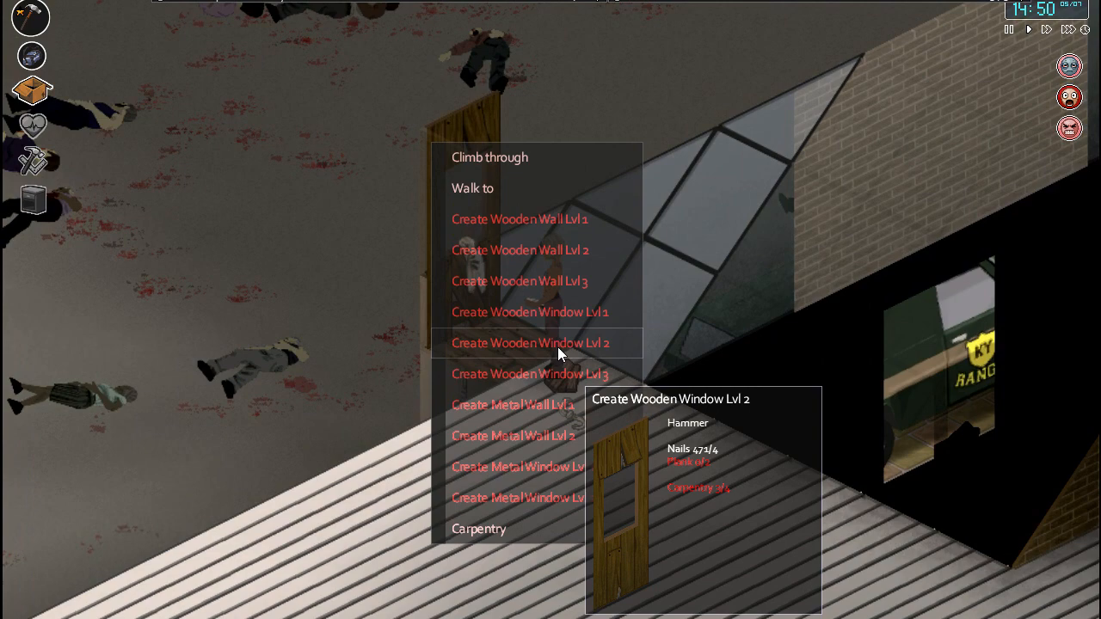
mouse_move(559, 321)
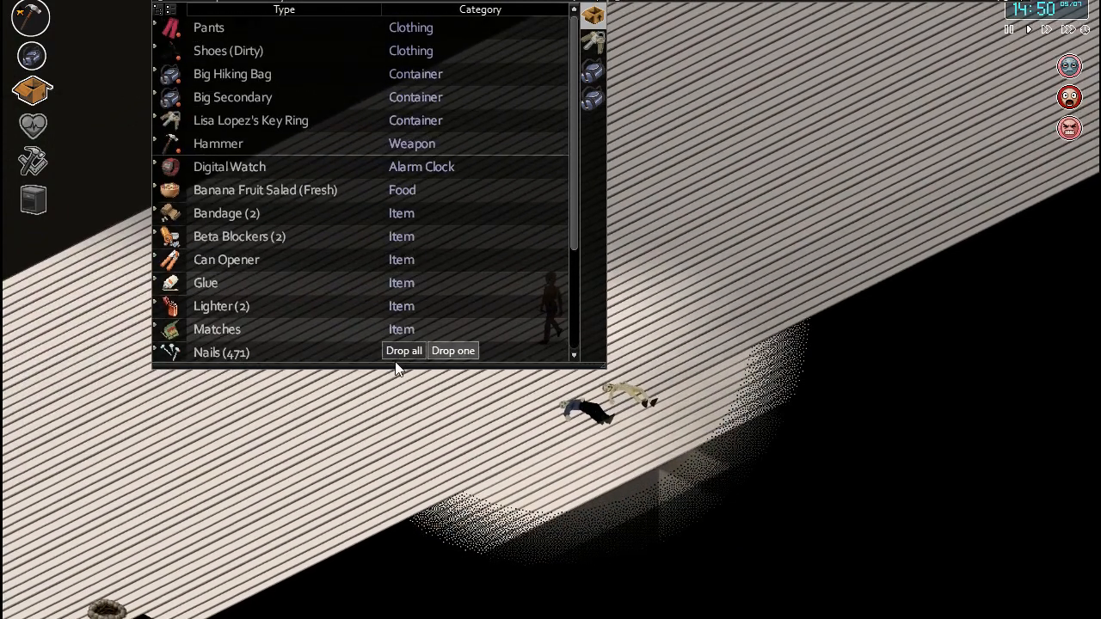
mouse_move(309, 194)
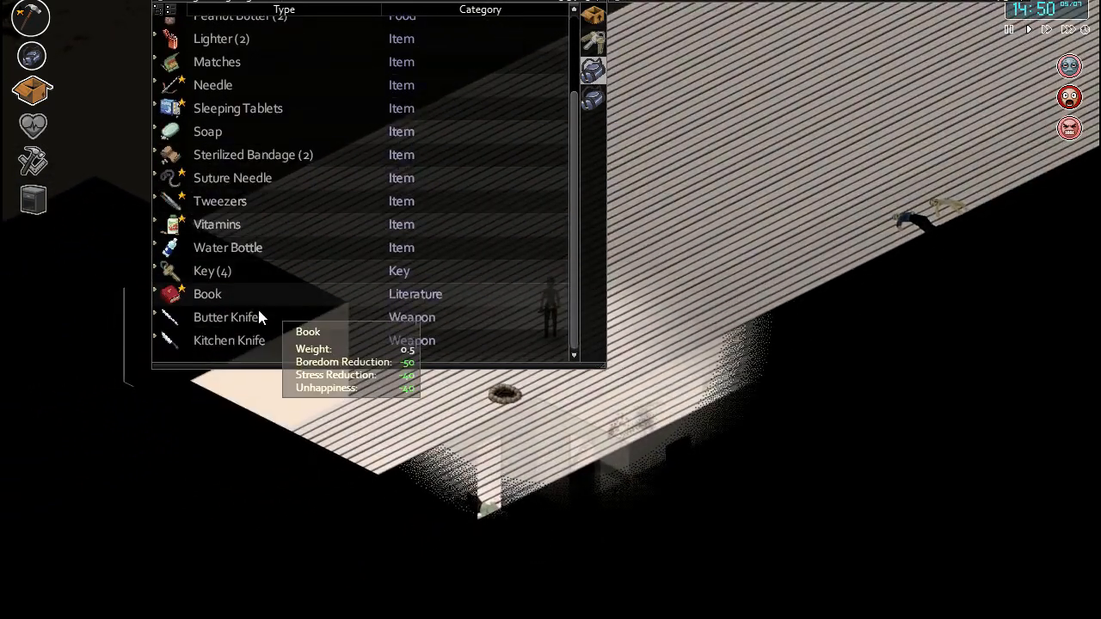
right_click(226, 318)
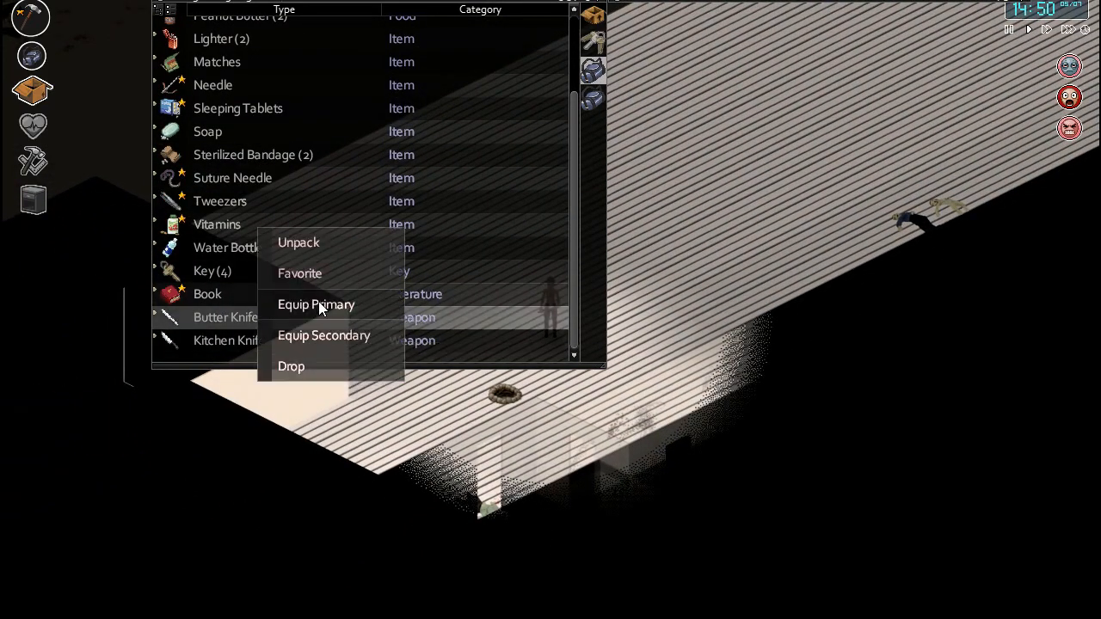
click(316, 305)
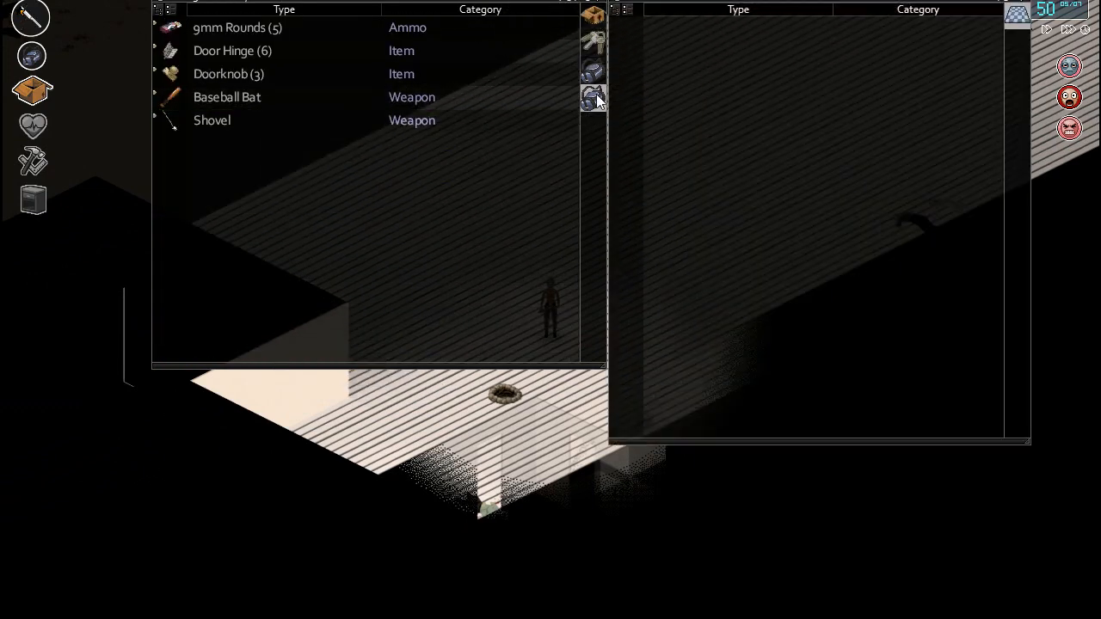
Step: Close the inventory and walk into the corpse-strewn restaurant kitchen
scroll(down, 3)
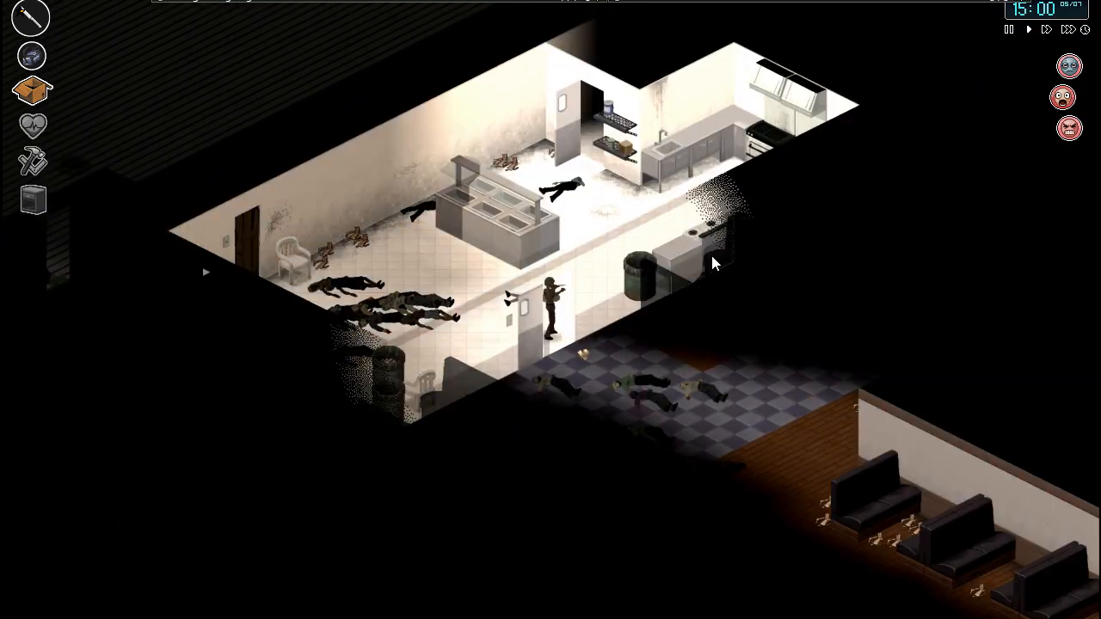
click(32, 126)
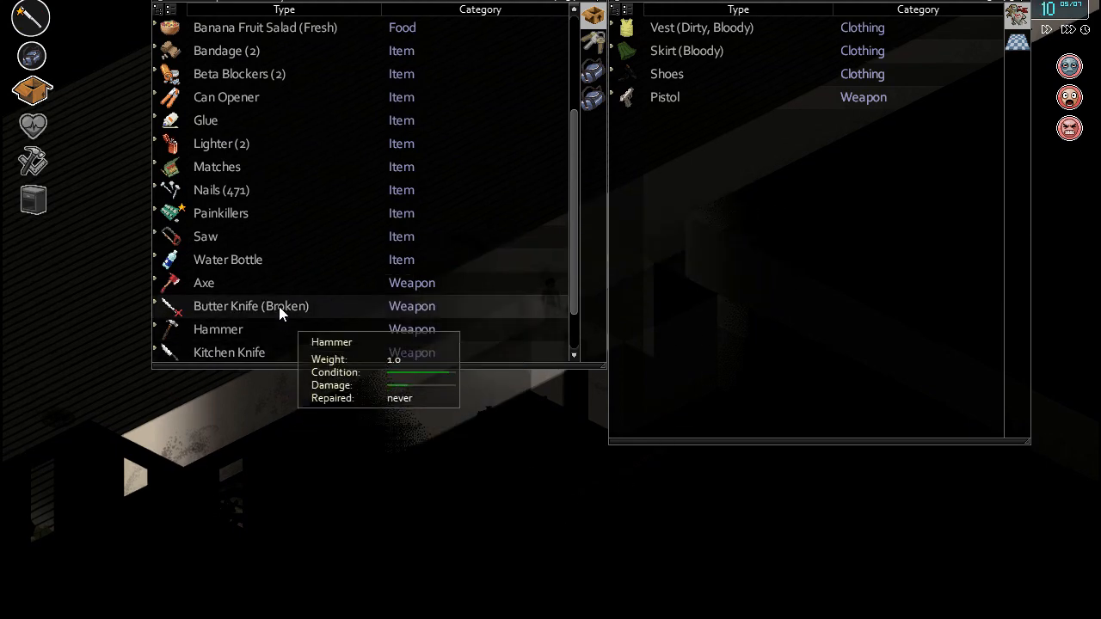
mouse_move(662, 310)
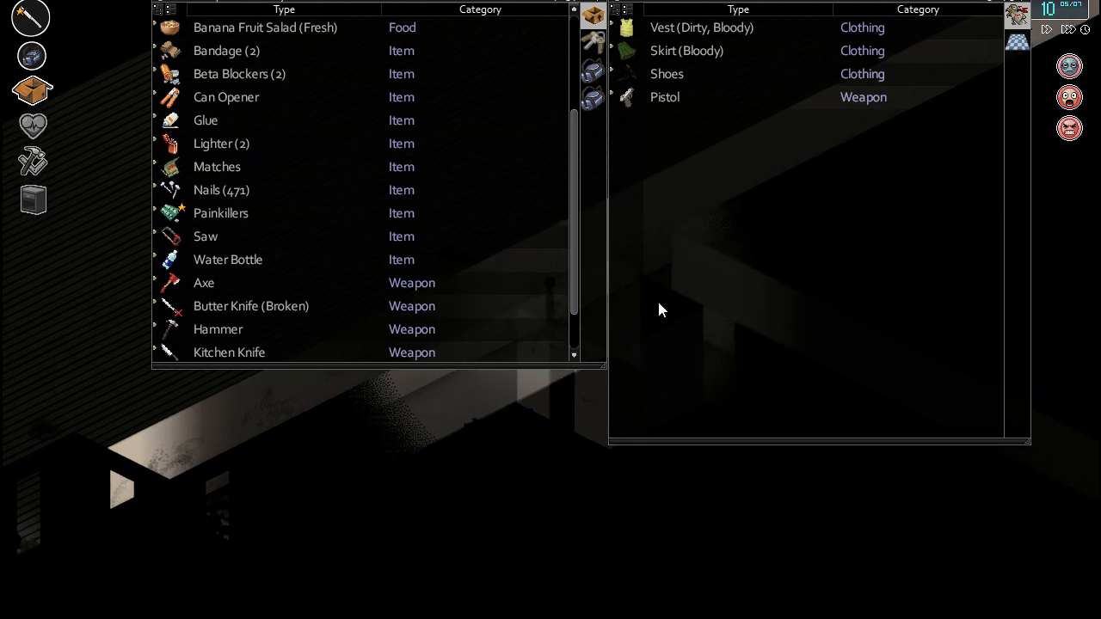
mouse_move(244, 319)
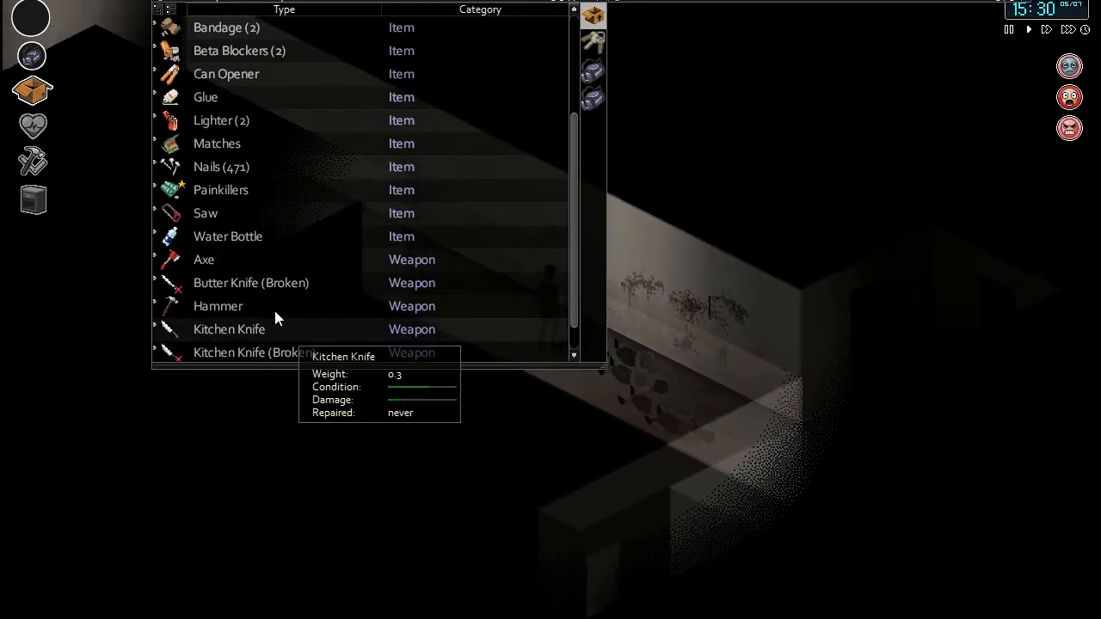
Step: Equip the intact Kitchen Knife as the primary weapon
right_click(218, 282)
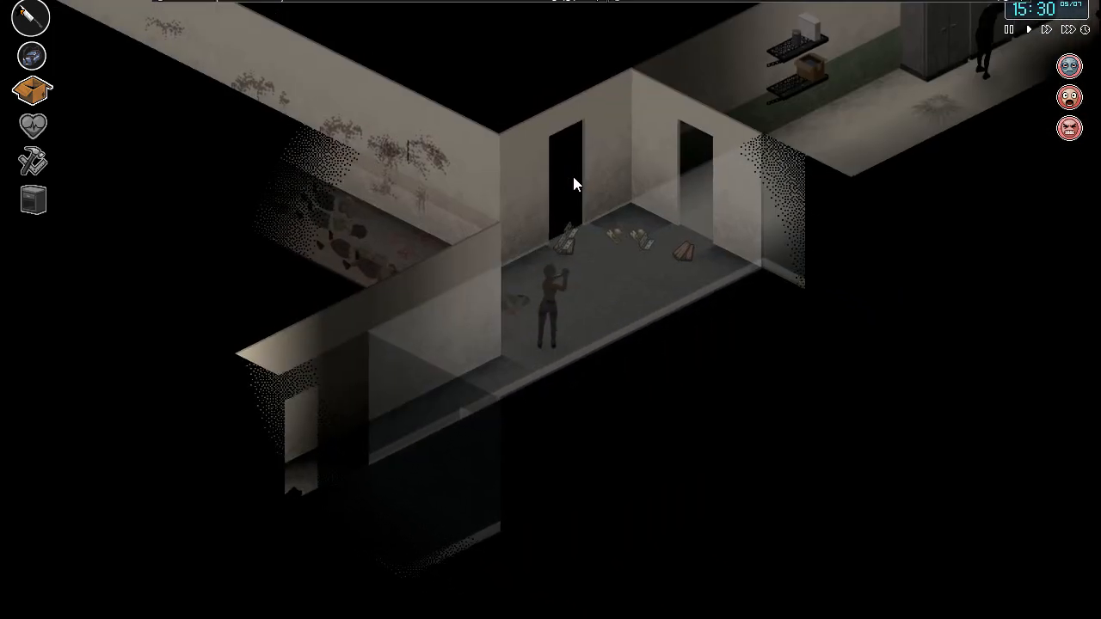
Step: Apply a bandage to the scratched groin from the Health panel, then close it
click(32, 126)
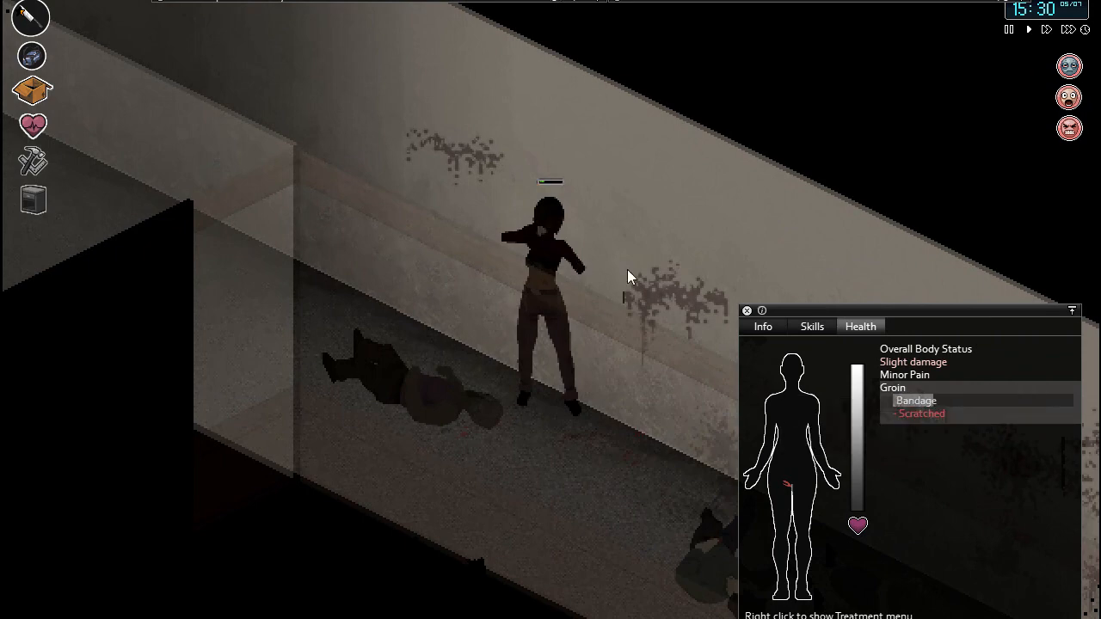
click(915, 400)
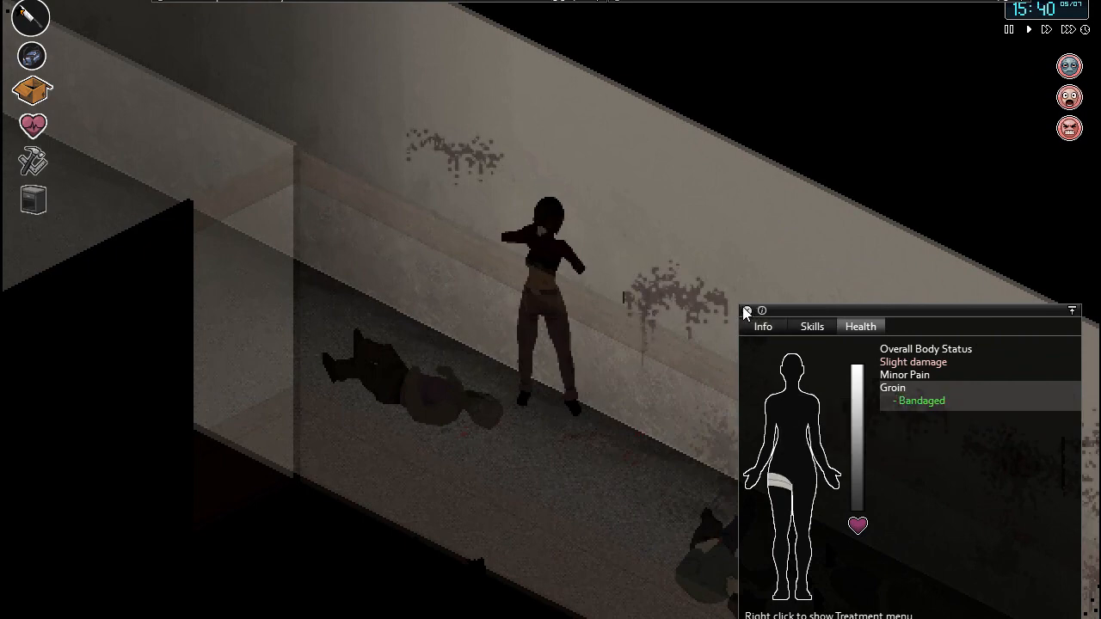
click(747, 311)
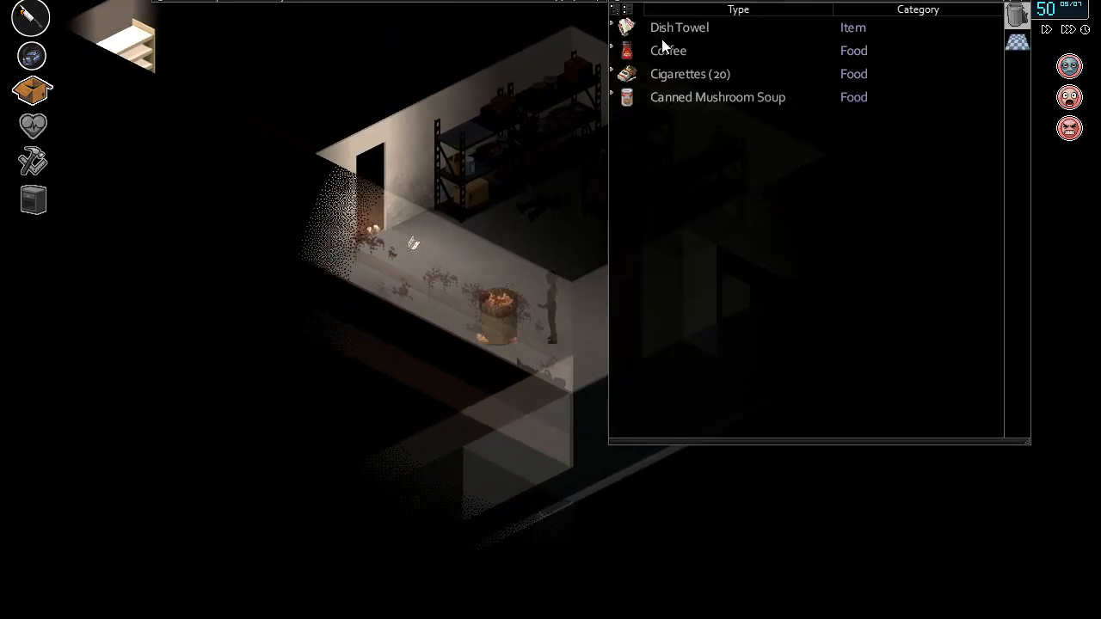
mouse_move(703, 102)
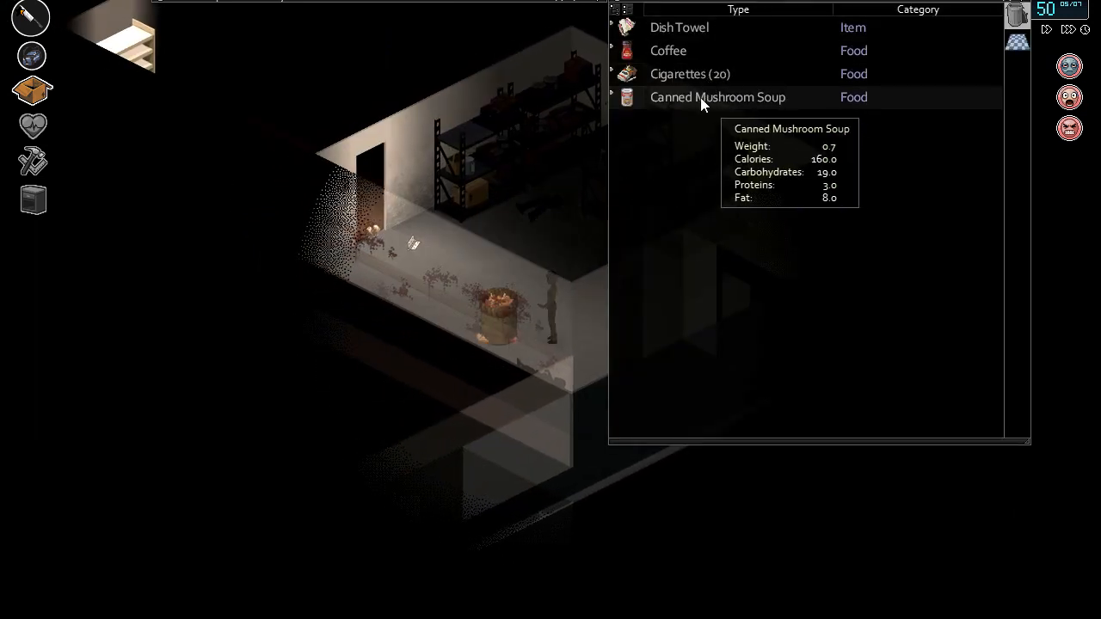
mouse_move(664, 117)
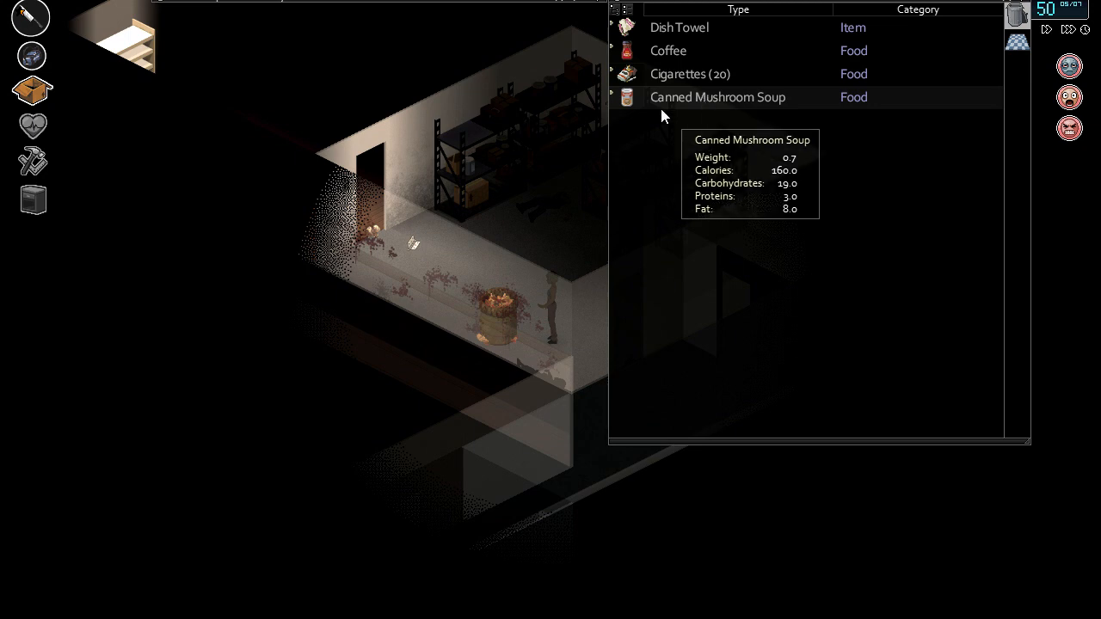
mouse_move(497, 292)
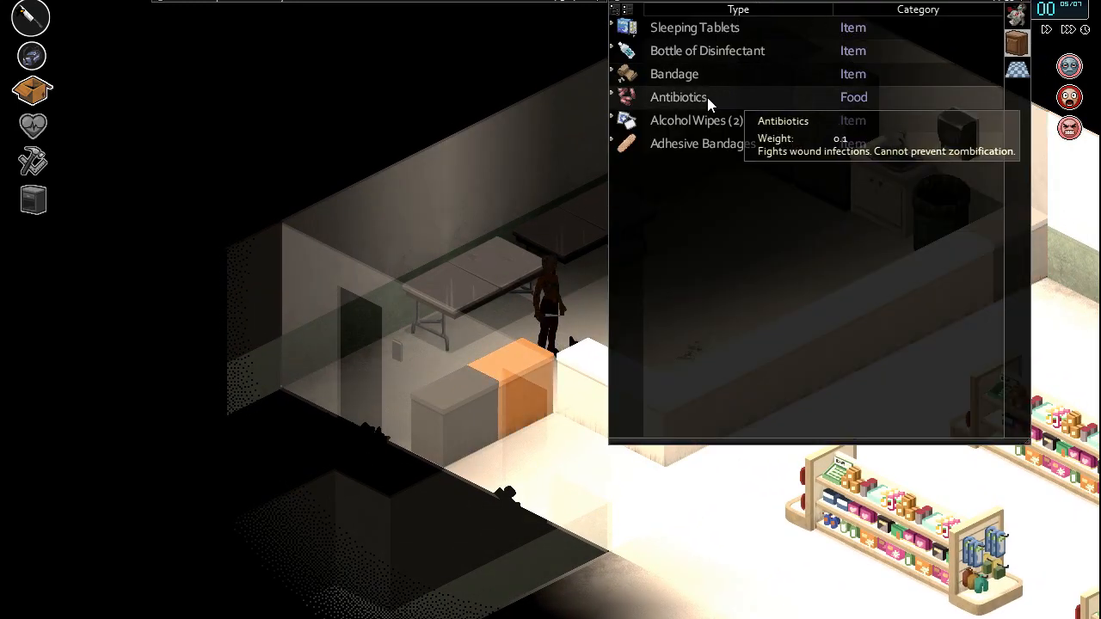
Step: Take the Antibiotics from the cabinet and view the Bottle of Disinfectant's options
right_click(677, 97)
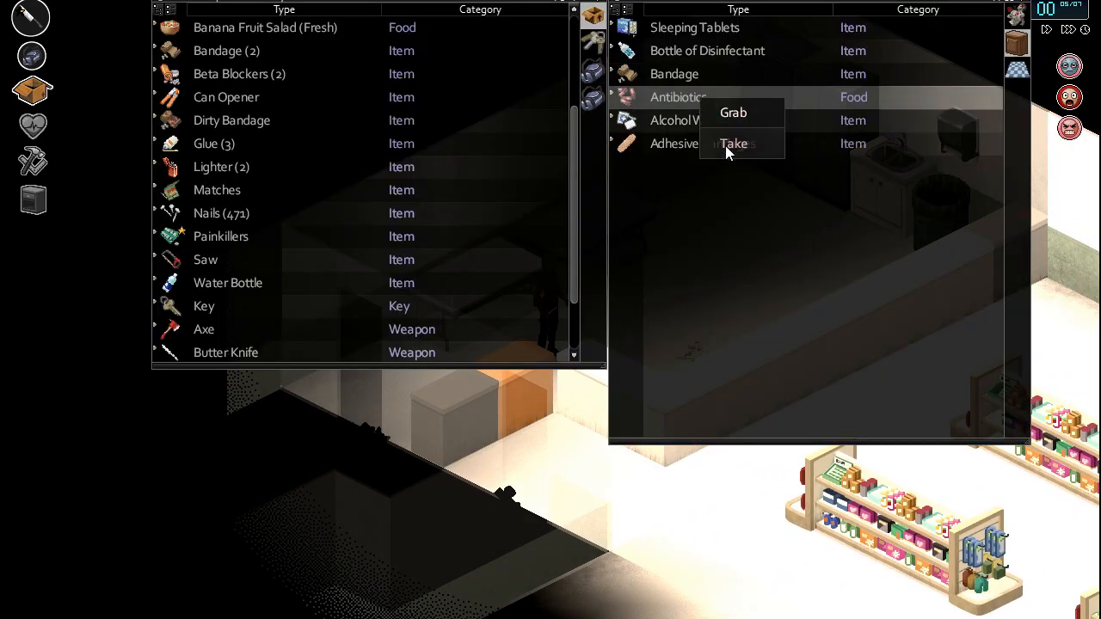
click(736, 144)
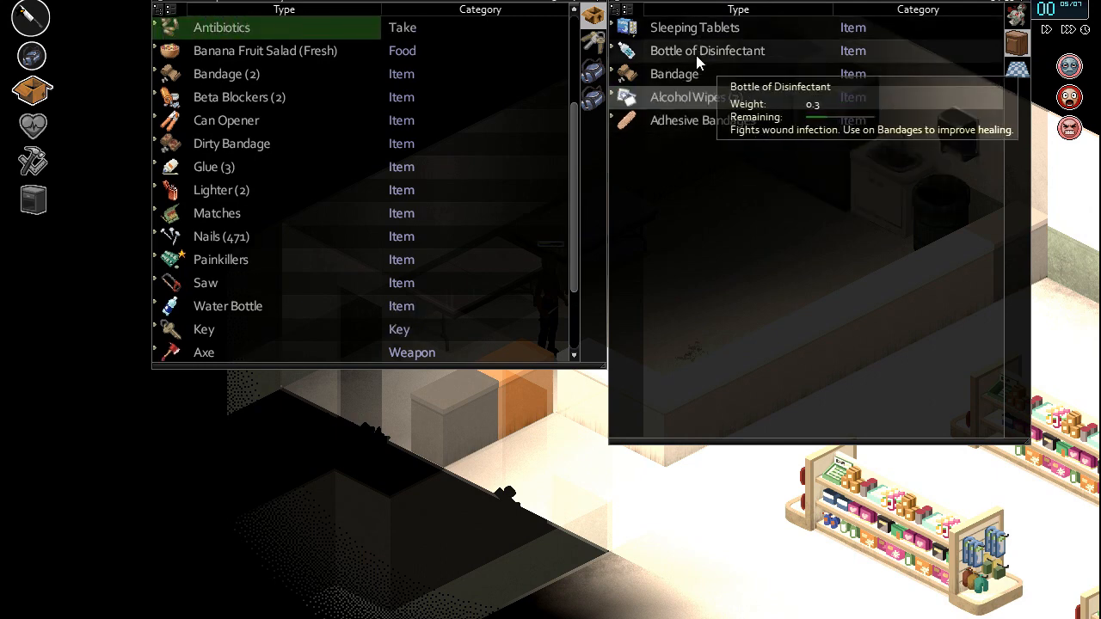
right_click(707, 50)
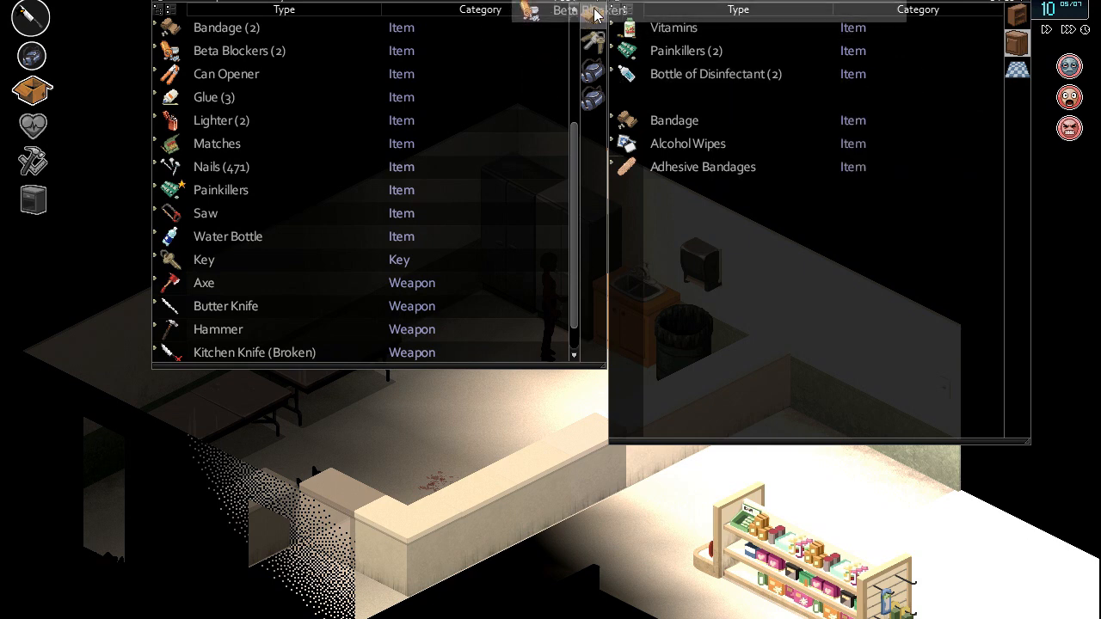
Step: Bring up the actions for the Beta Blockers on the pharmacy shelf
right_click(715, 73)
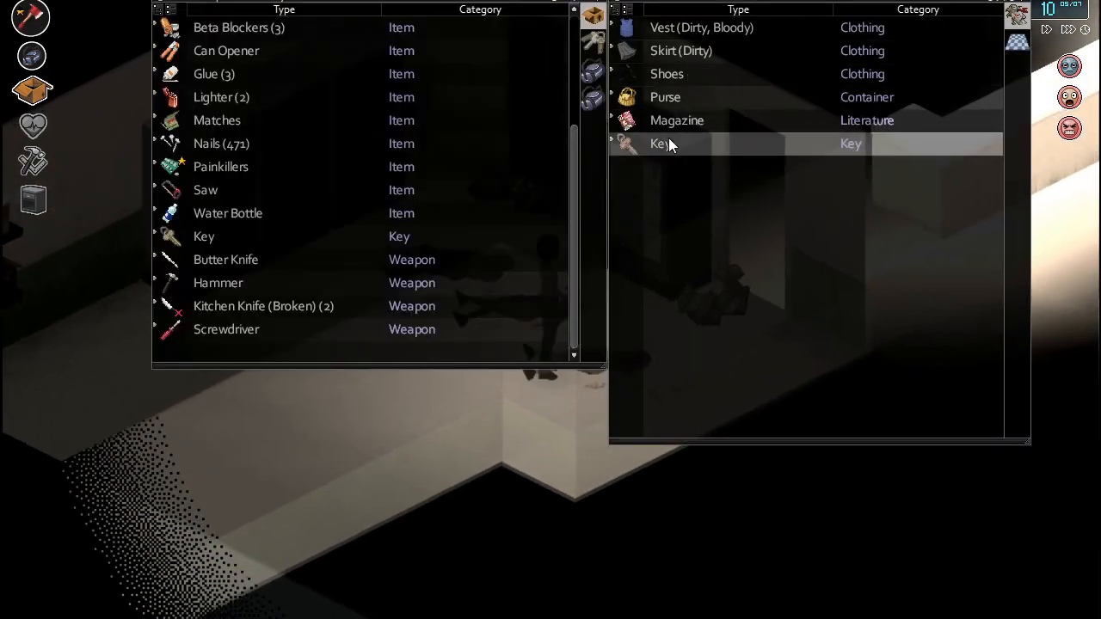
Step: View the options for the Key among the zombie corpse's belongings
right_click(225, 258)
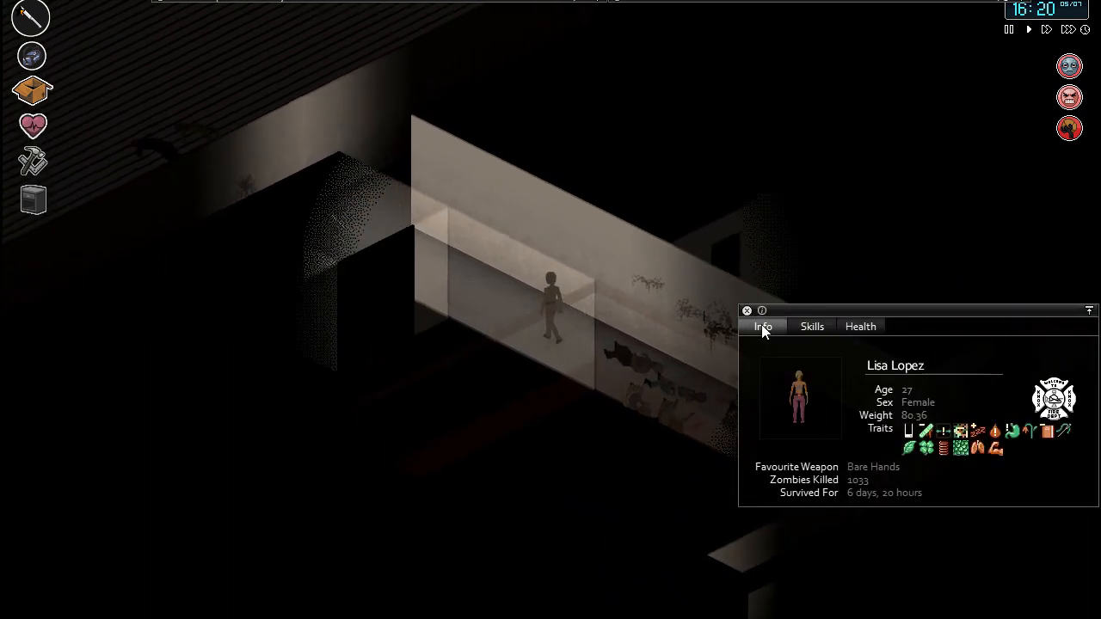
Step: Show the Info tab: Lisa Lopez, 1033 kills, 6 days 20 hours survived
click(747, 310)
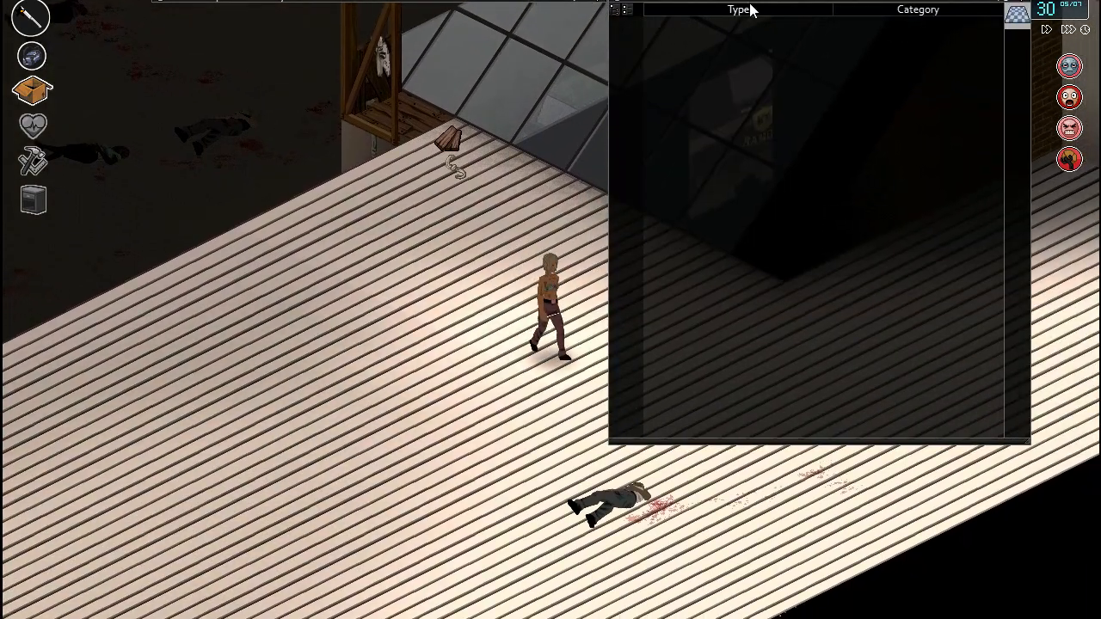
Step: Bring up the corpse's dirty bloody pants options to craft sheet rope
right_click(705, 97)
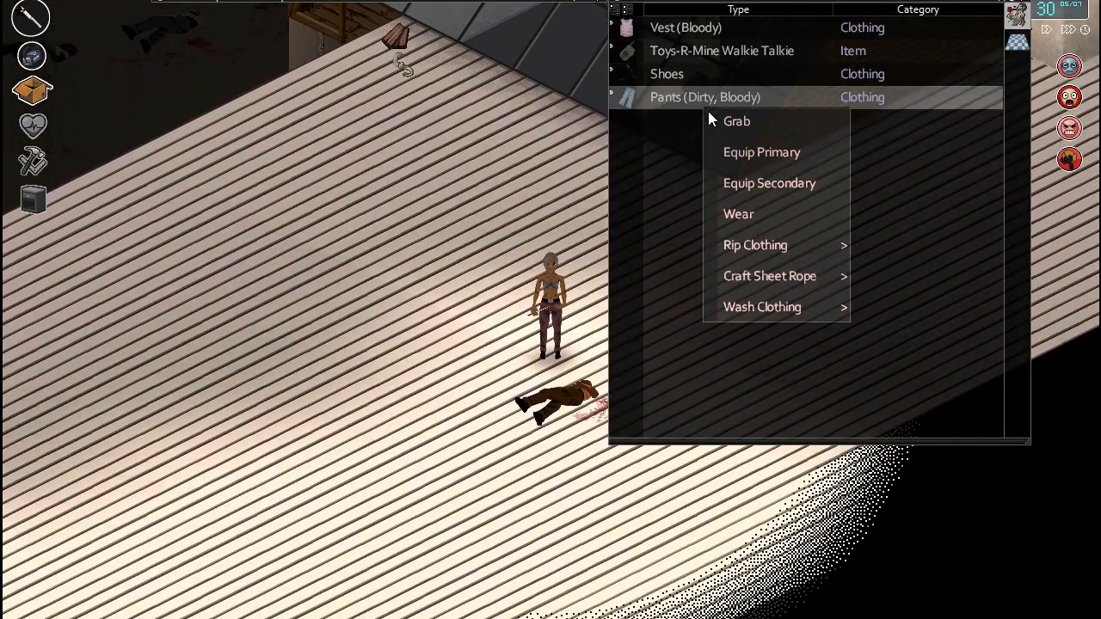
mouse_move(770, 276)
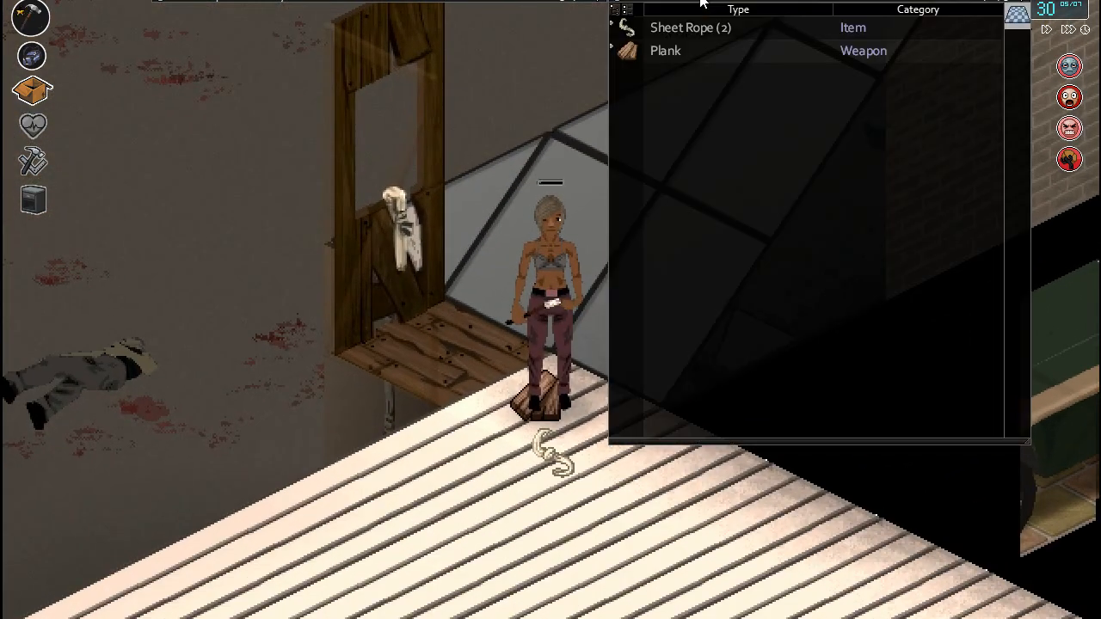
mouse_move(701, 33)
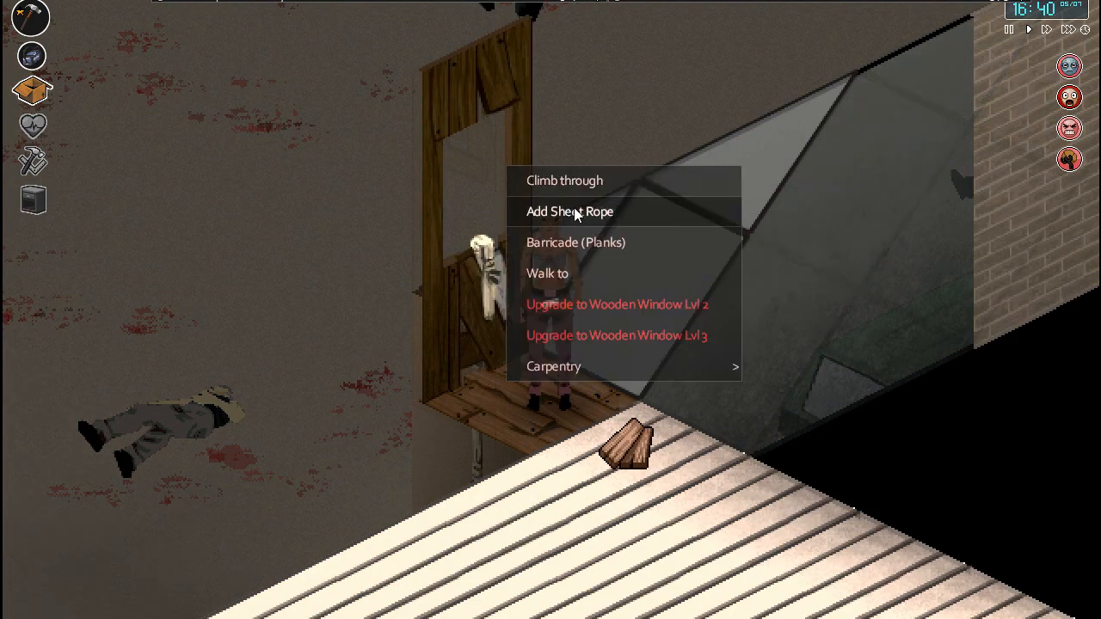
Step: Hang a sheet rope from the roof's wooden window and manage planks in inventory
click(571, 210)
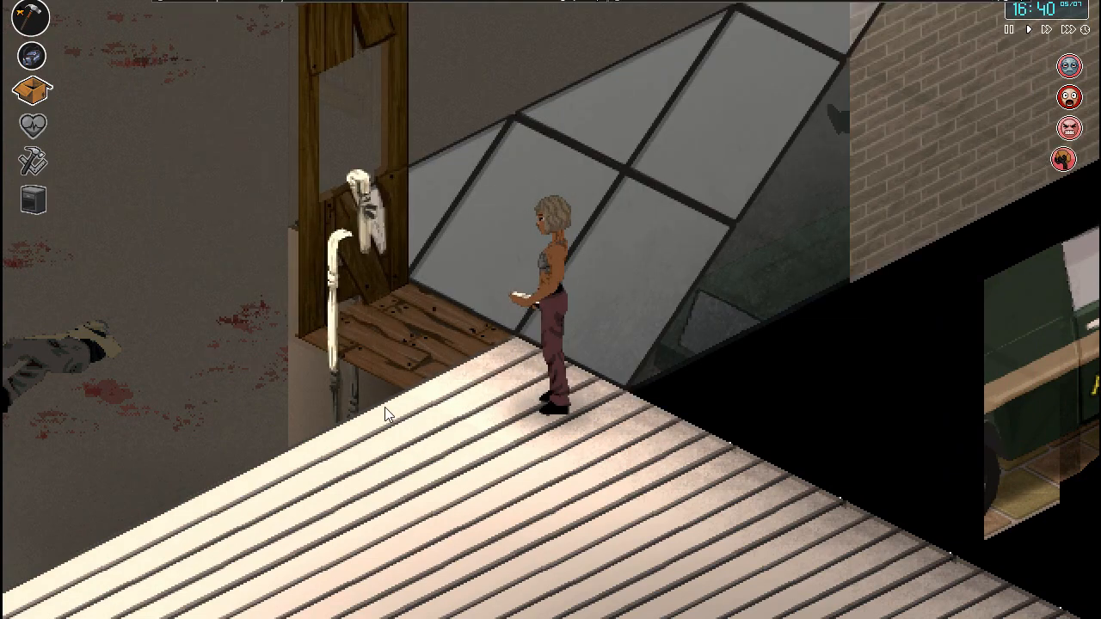
right_click(387, 416)
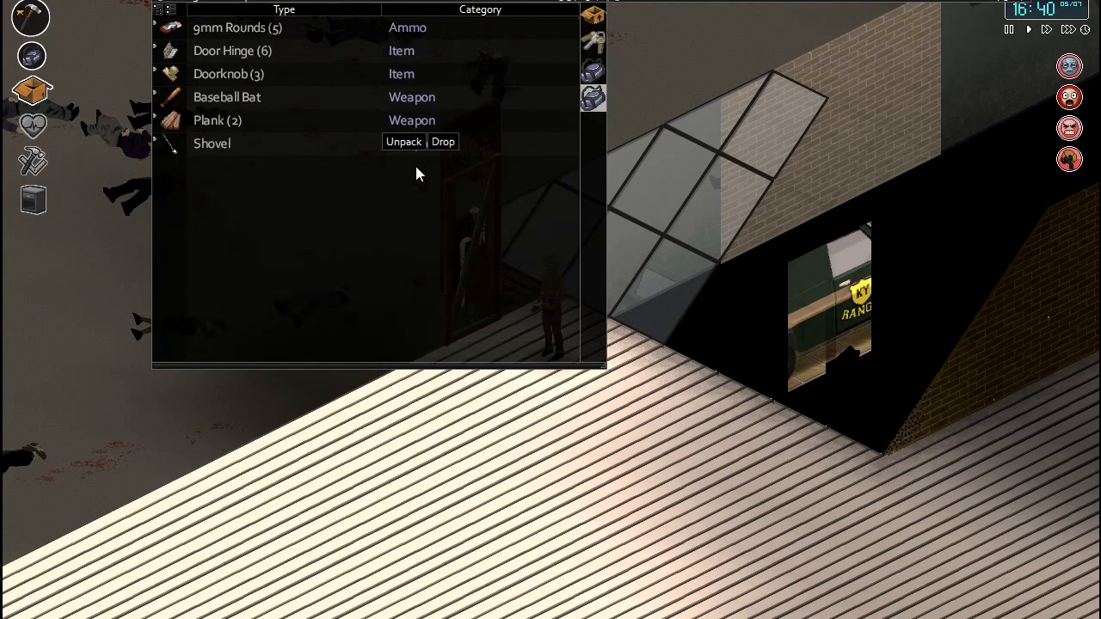
click(403, 141)
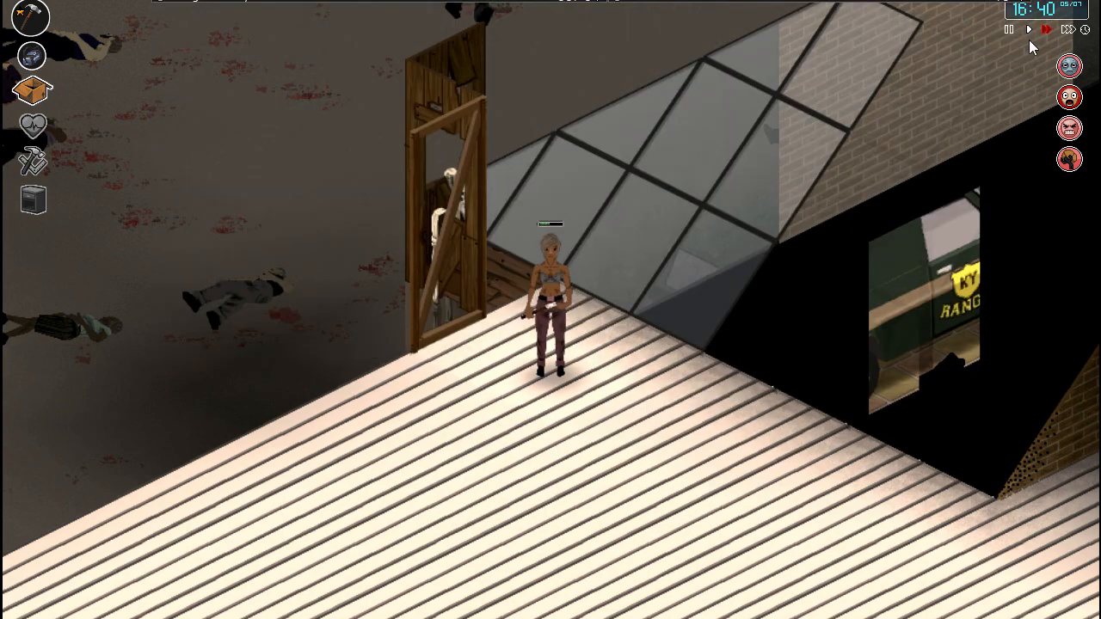
Step: Walk the survivor to a roof tile away from the wooden window
right_click(546, 305)
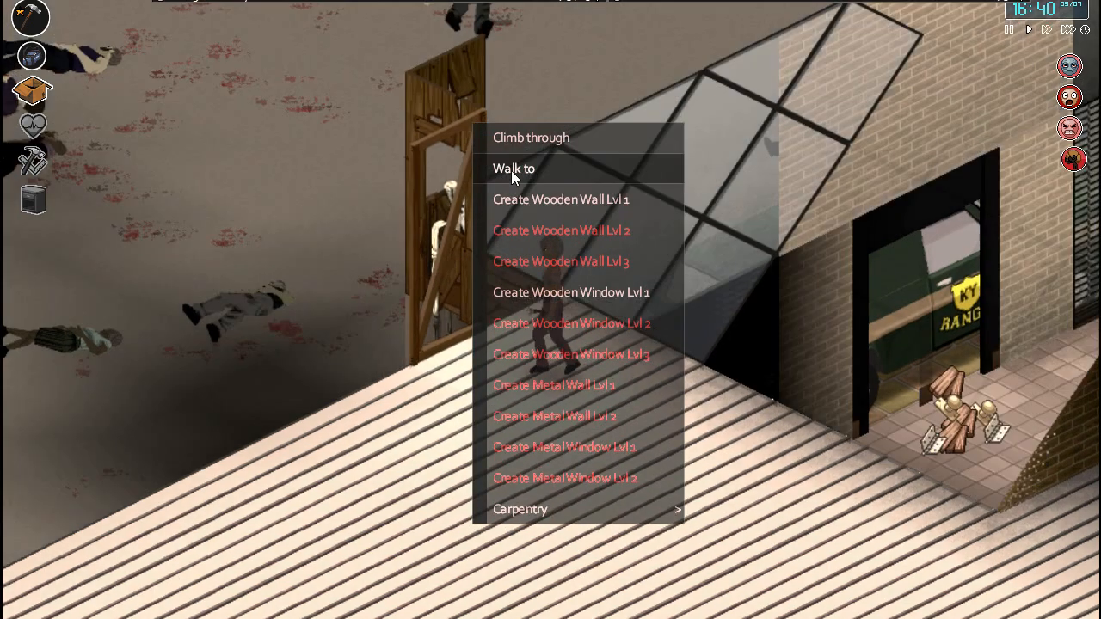
click(524, 167)
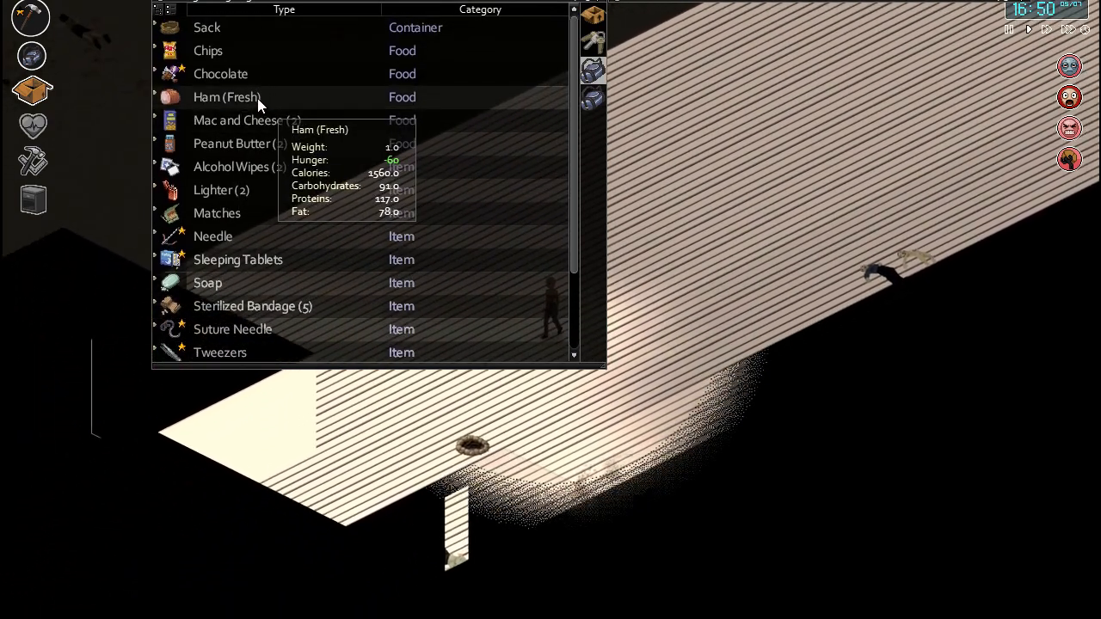
mouse_move(645, 146)
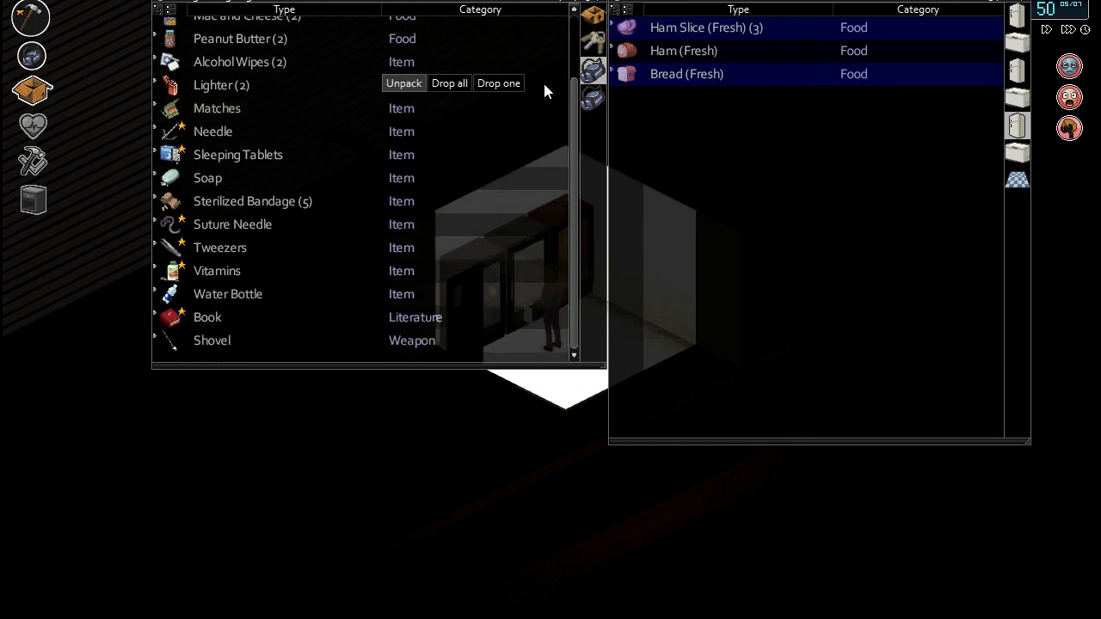
mouse_move(683, 51)
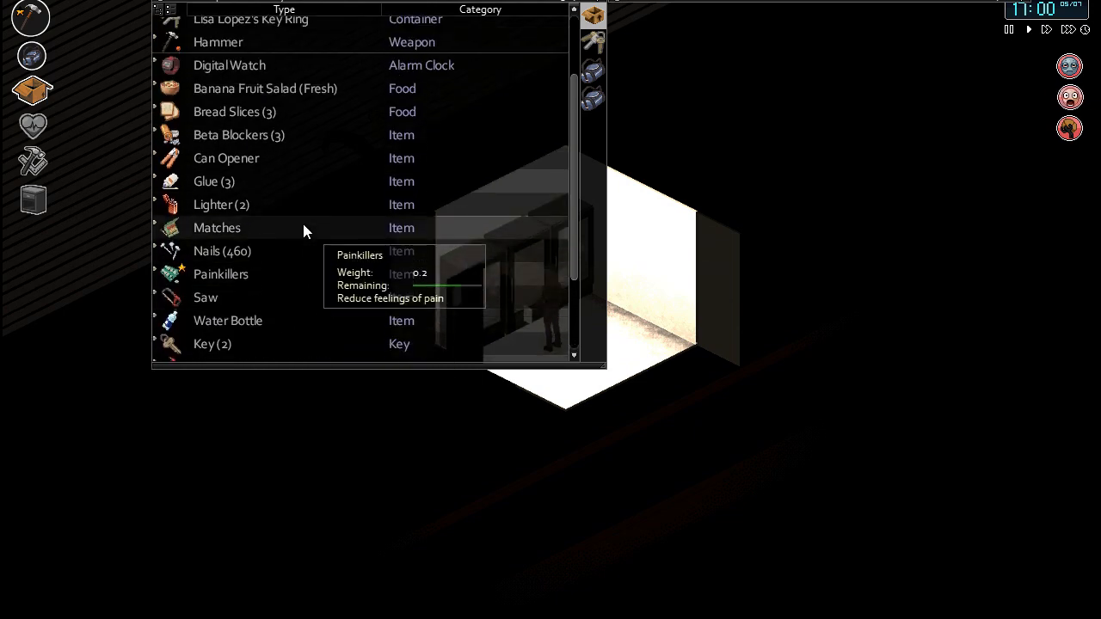
Step: Create a burger from the bread slices using the ham slices
right_click(234, 120)
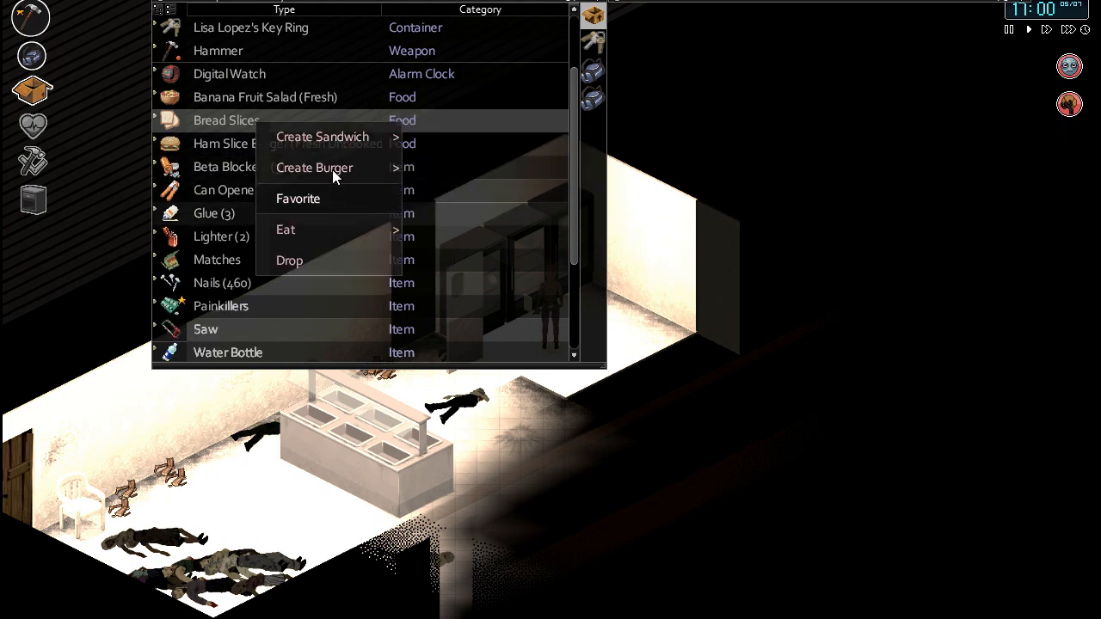
click(314, 168)
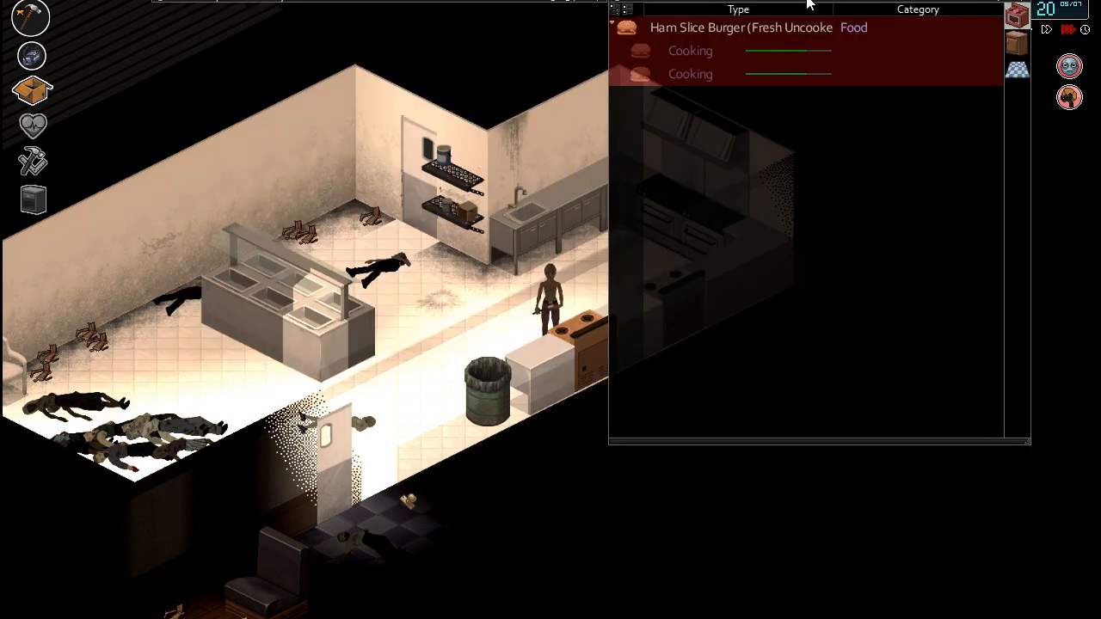
mouse_move(748, 60)
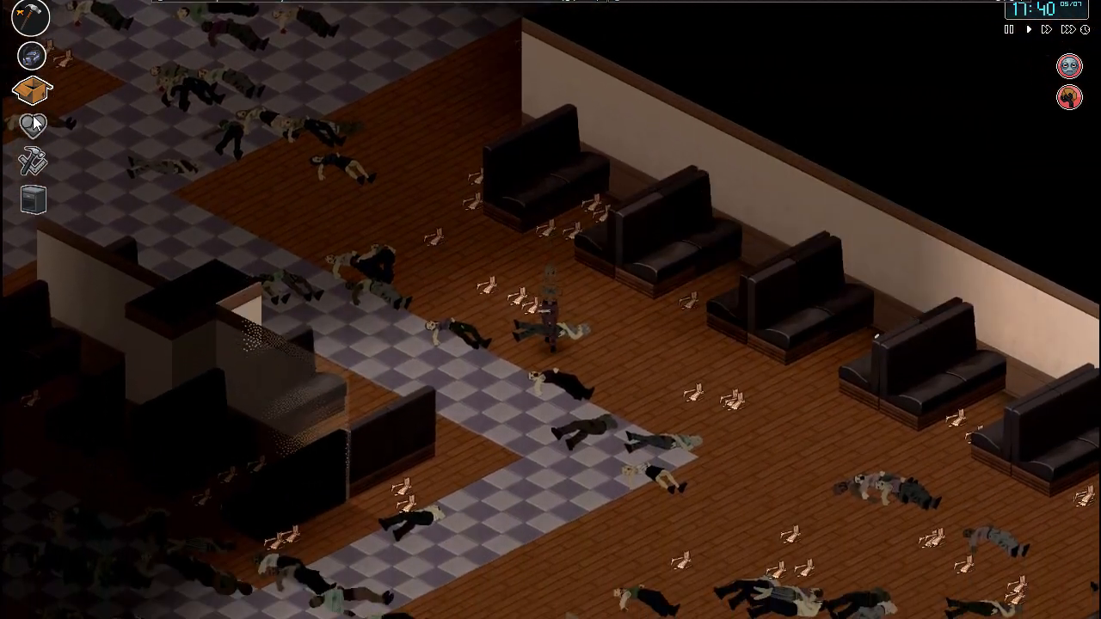
Step: Open the Health tab to check the survivor's status and bandaged groin
click(32, 123)
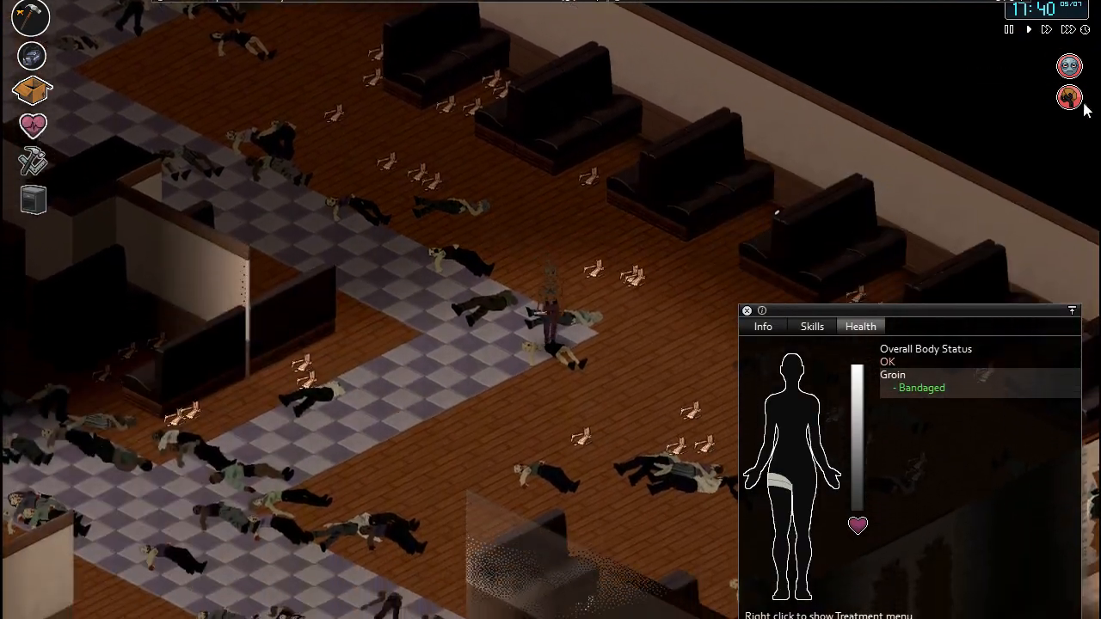